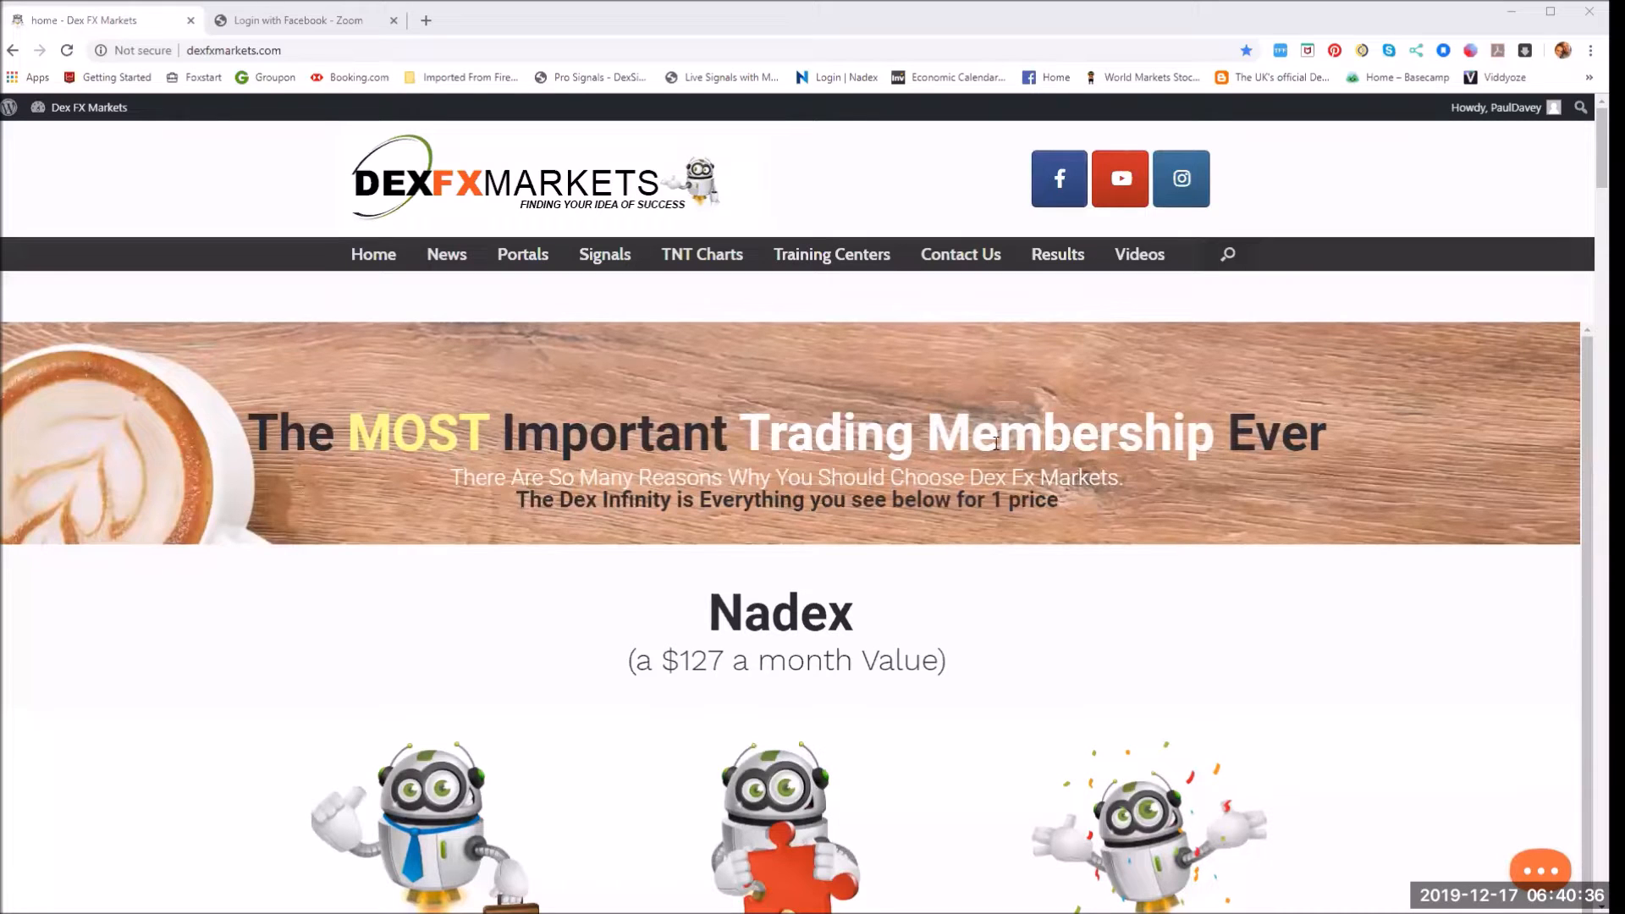
# - Scroll down the home page to the Get Dex Infinity membership offer
pyautogui.scroll(-3)
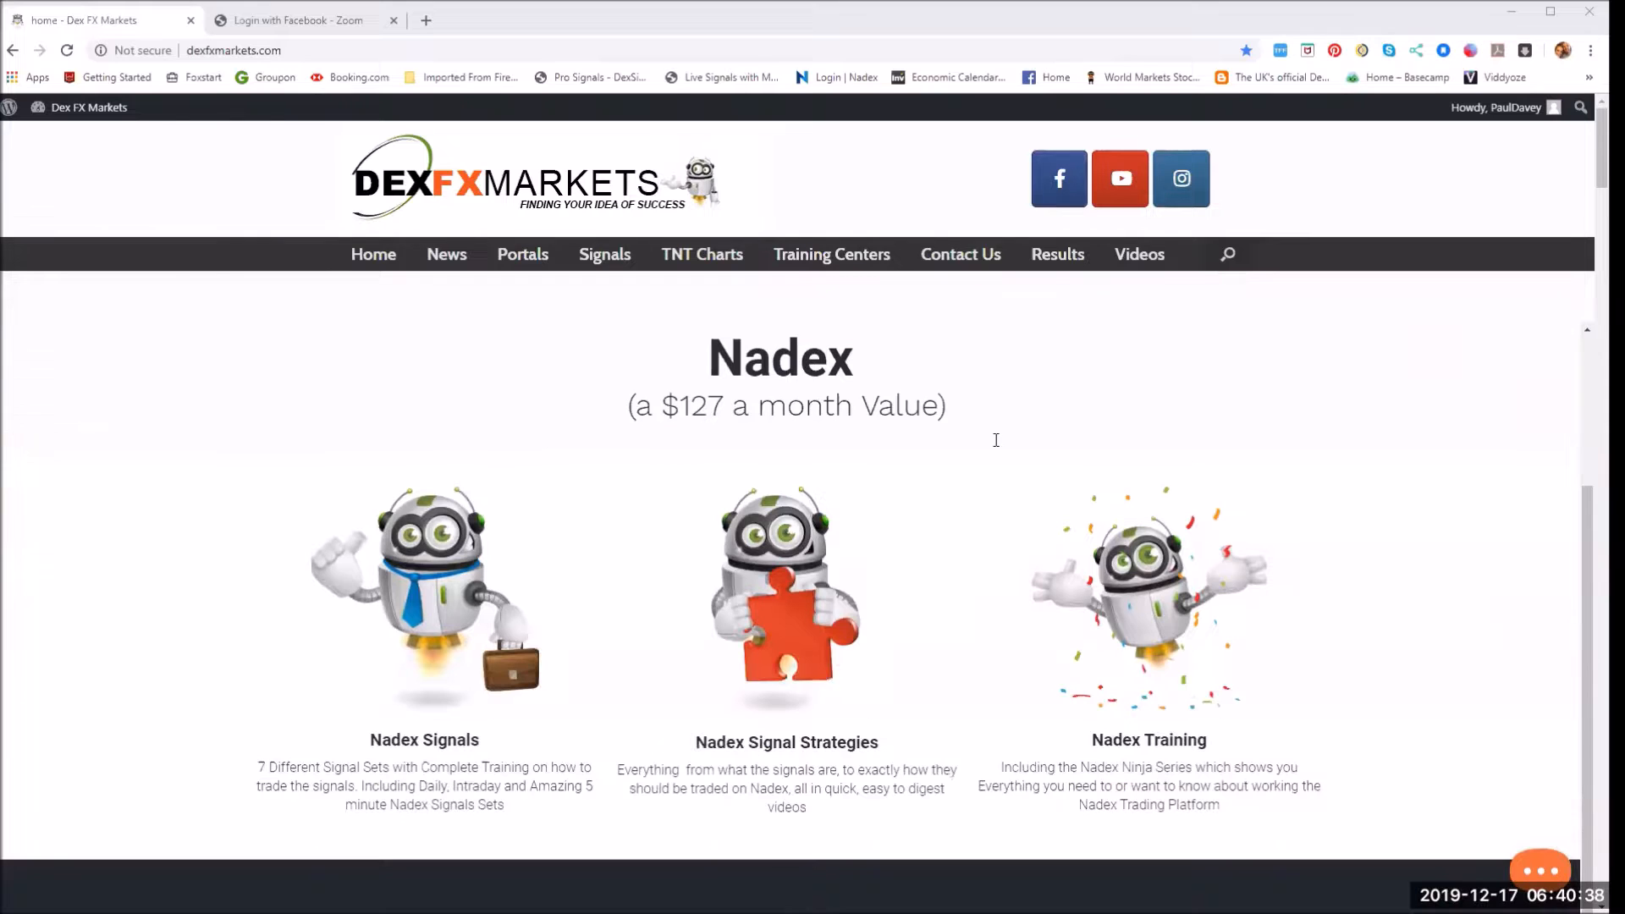
pyautogui.scroll(-3)
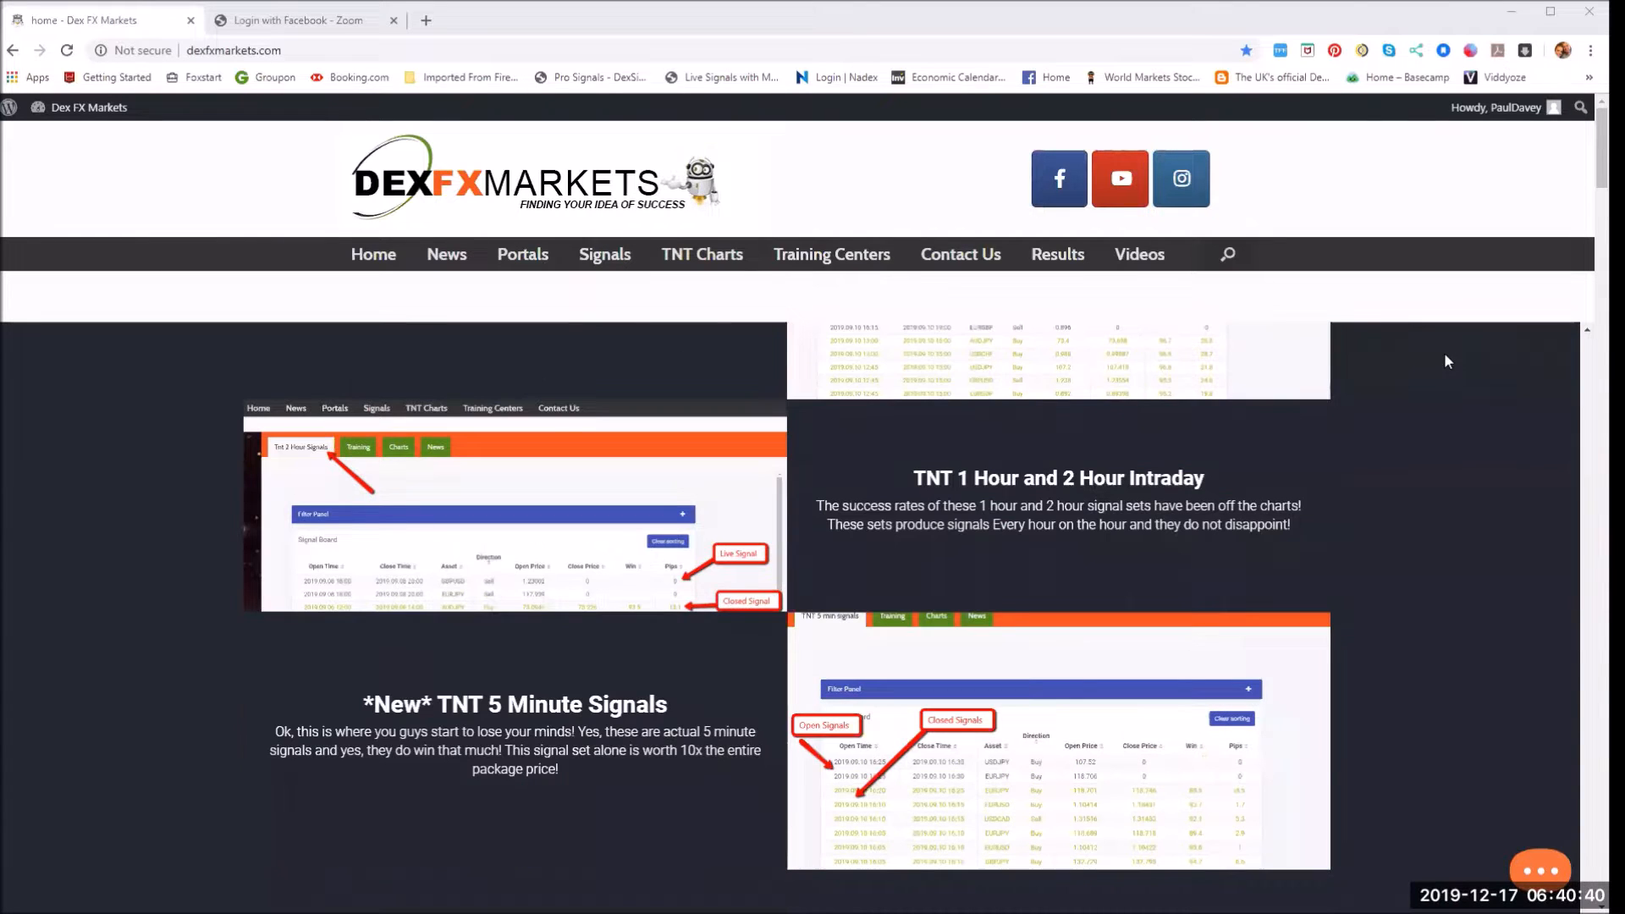
pyautogui.scroll(-3)
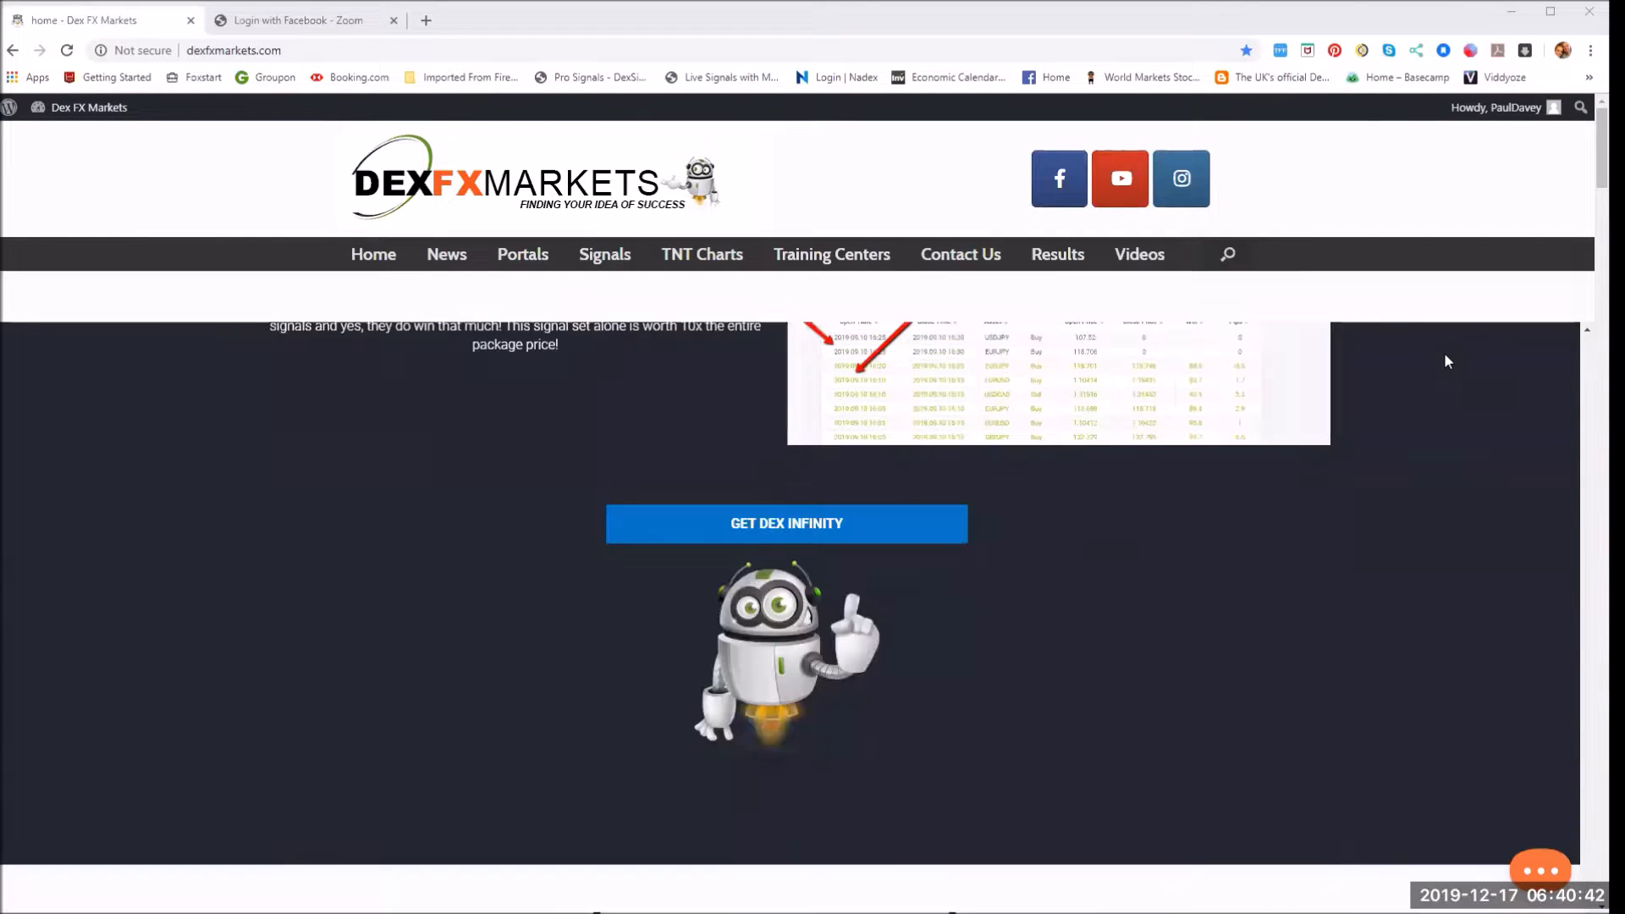
pyautogui.scroll(-3)
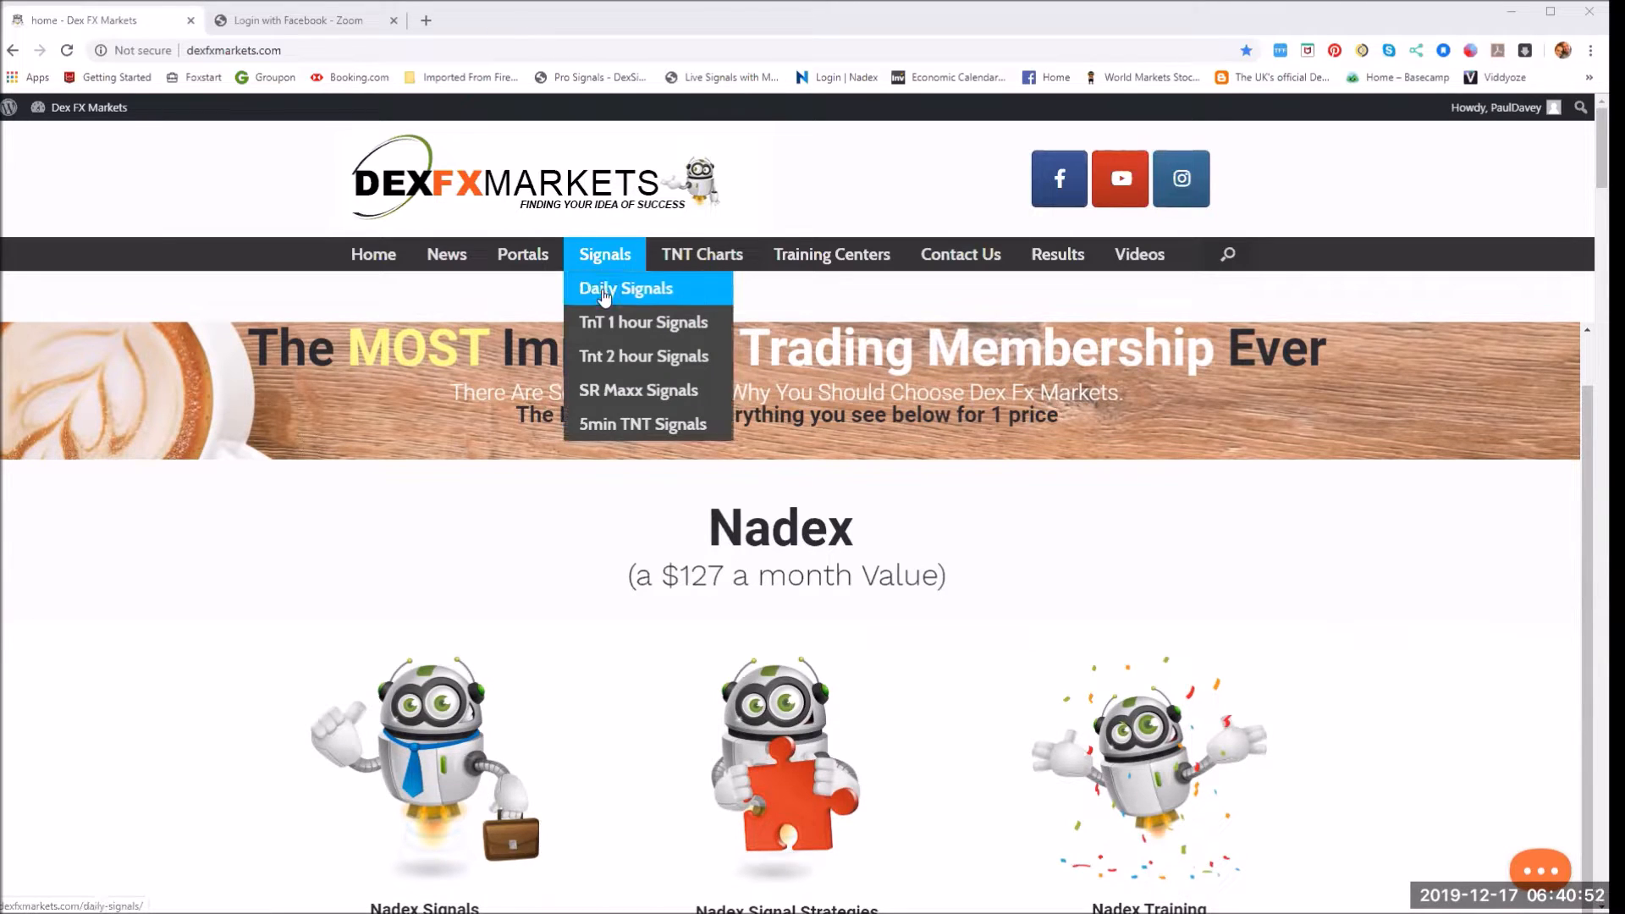
# - Bring up the Live Daily Signals board and browse its trade list down to the pagination
pyautogui.click(625, 288)
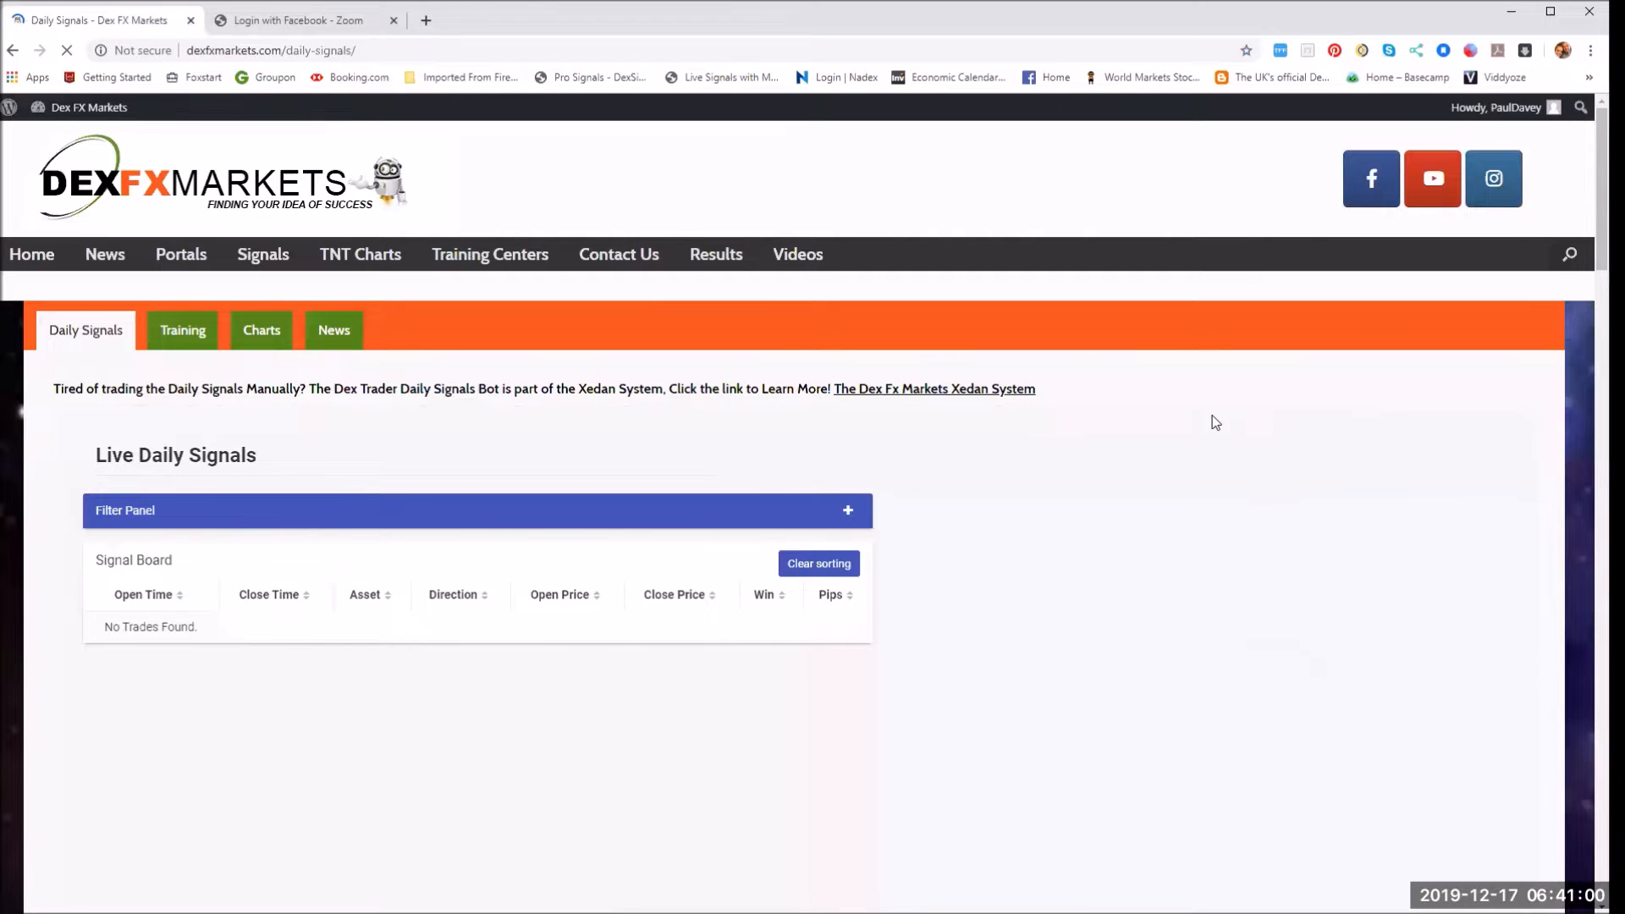
pyautogui.scroll(-3)
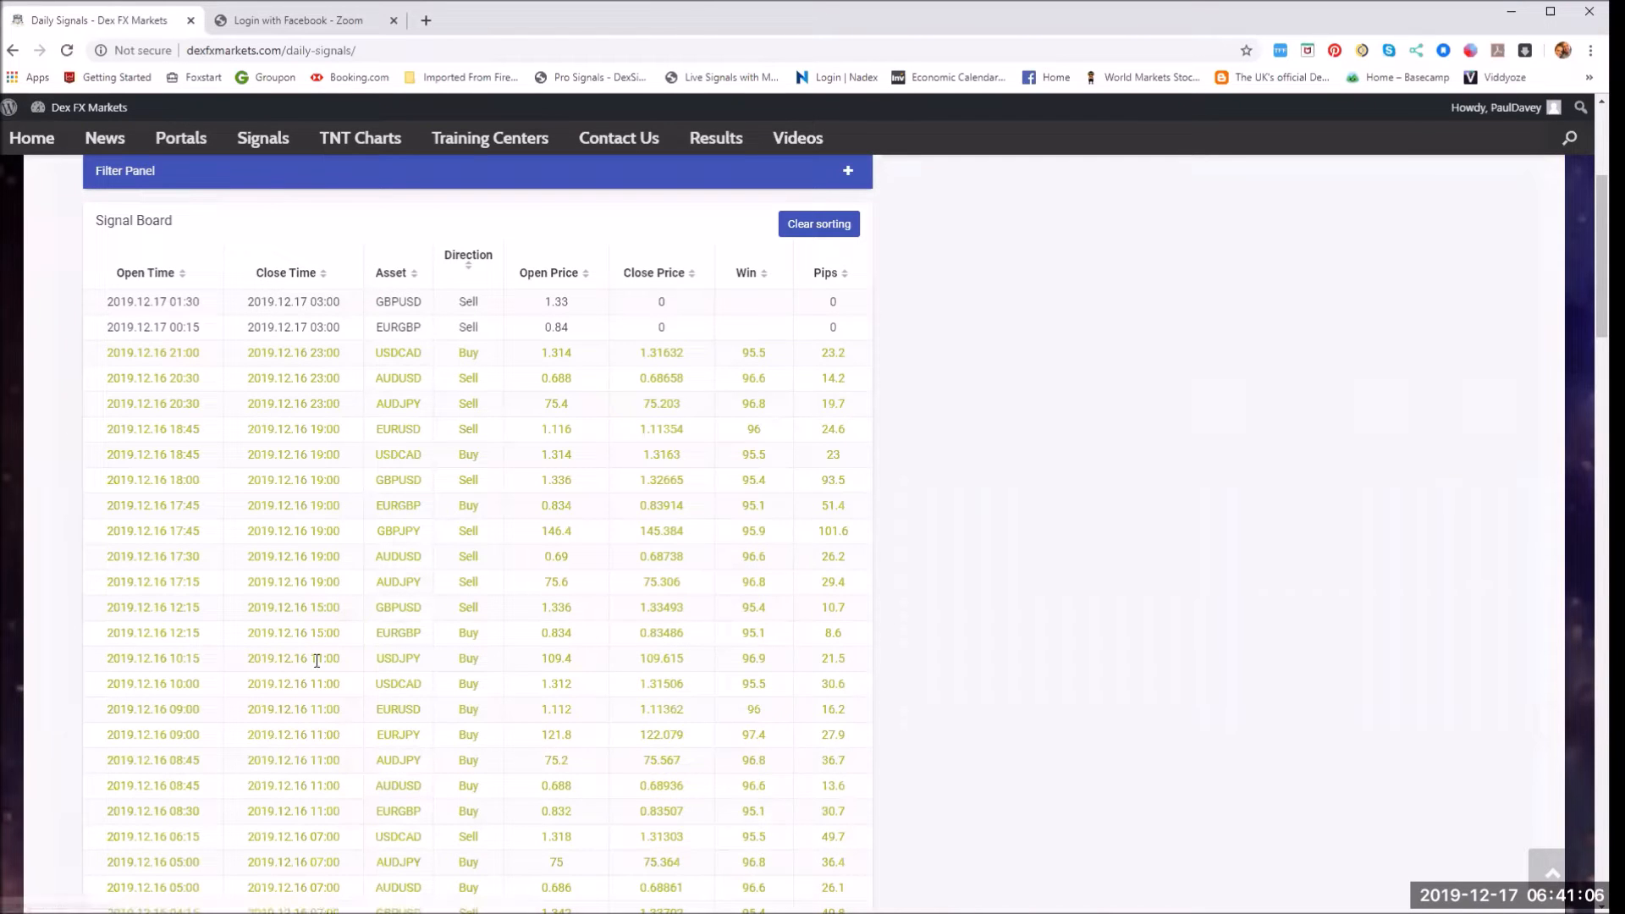
pyautogui.scroll(-3)
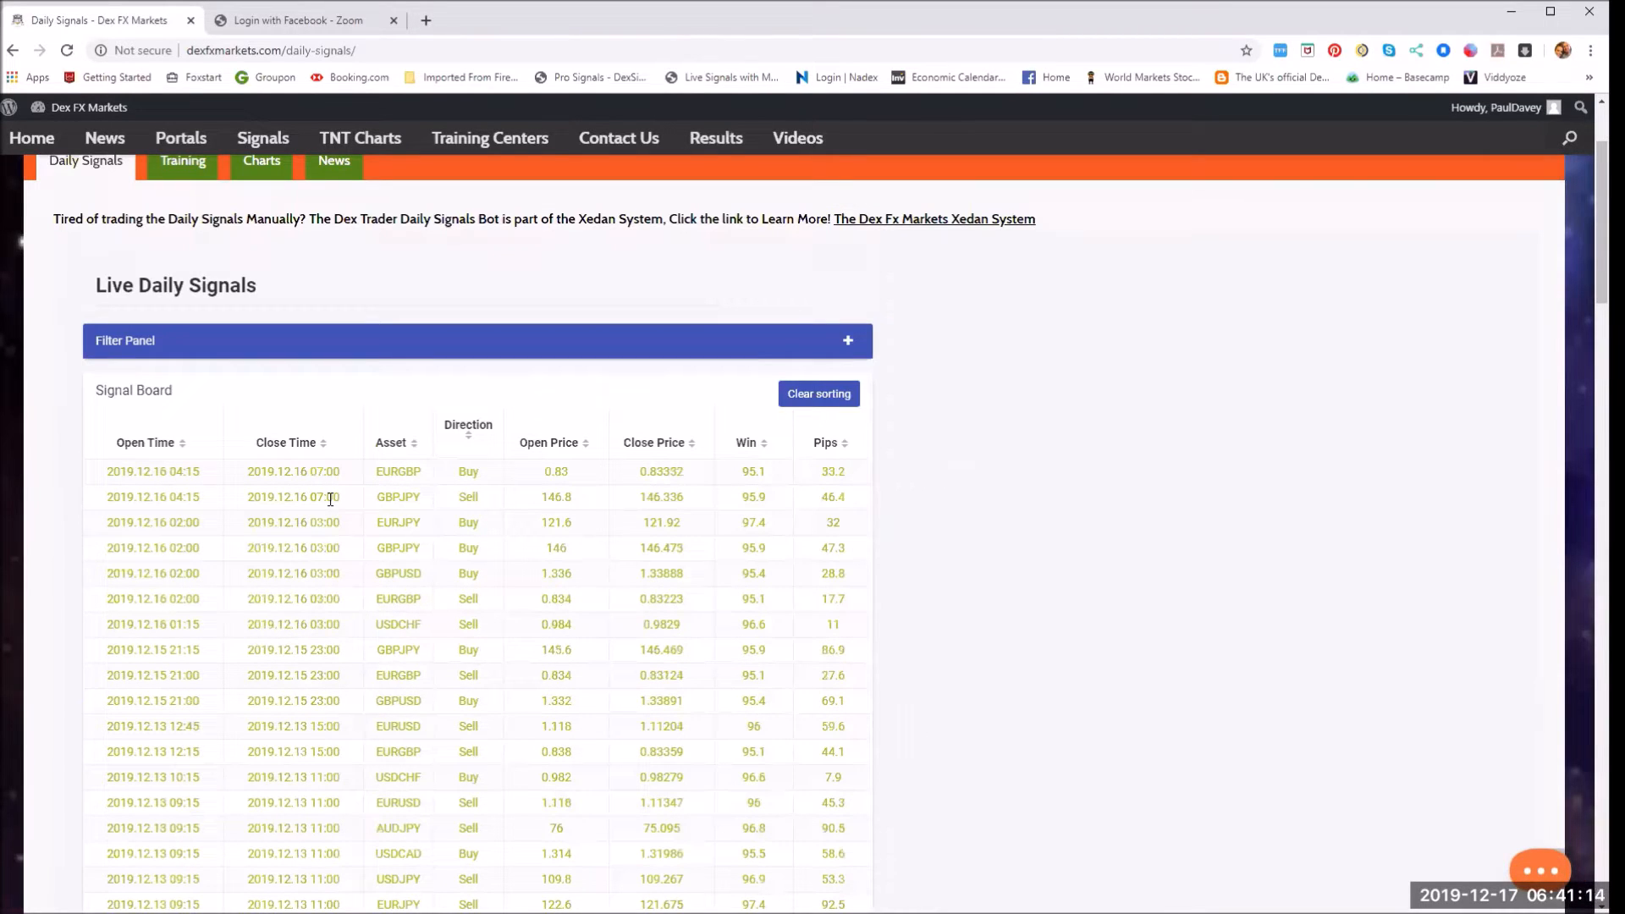
pyautogui.scroll(-3)
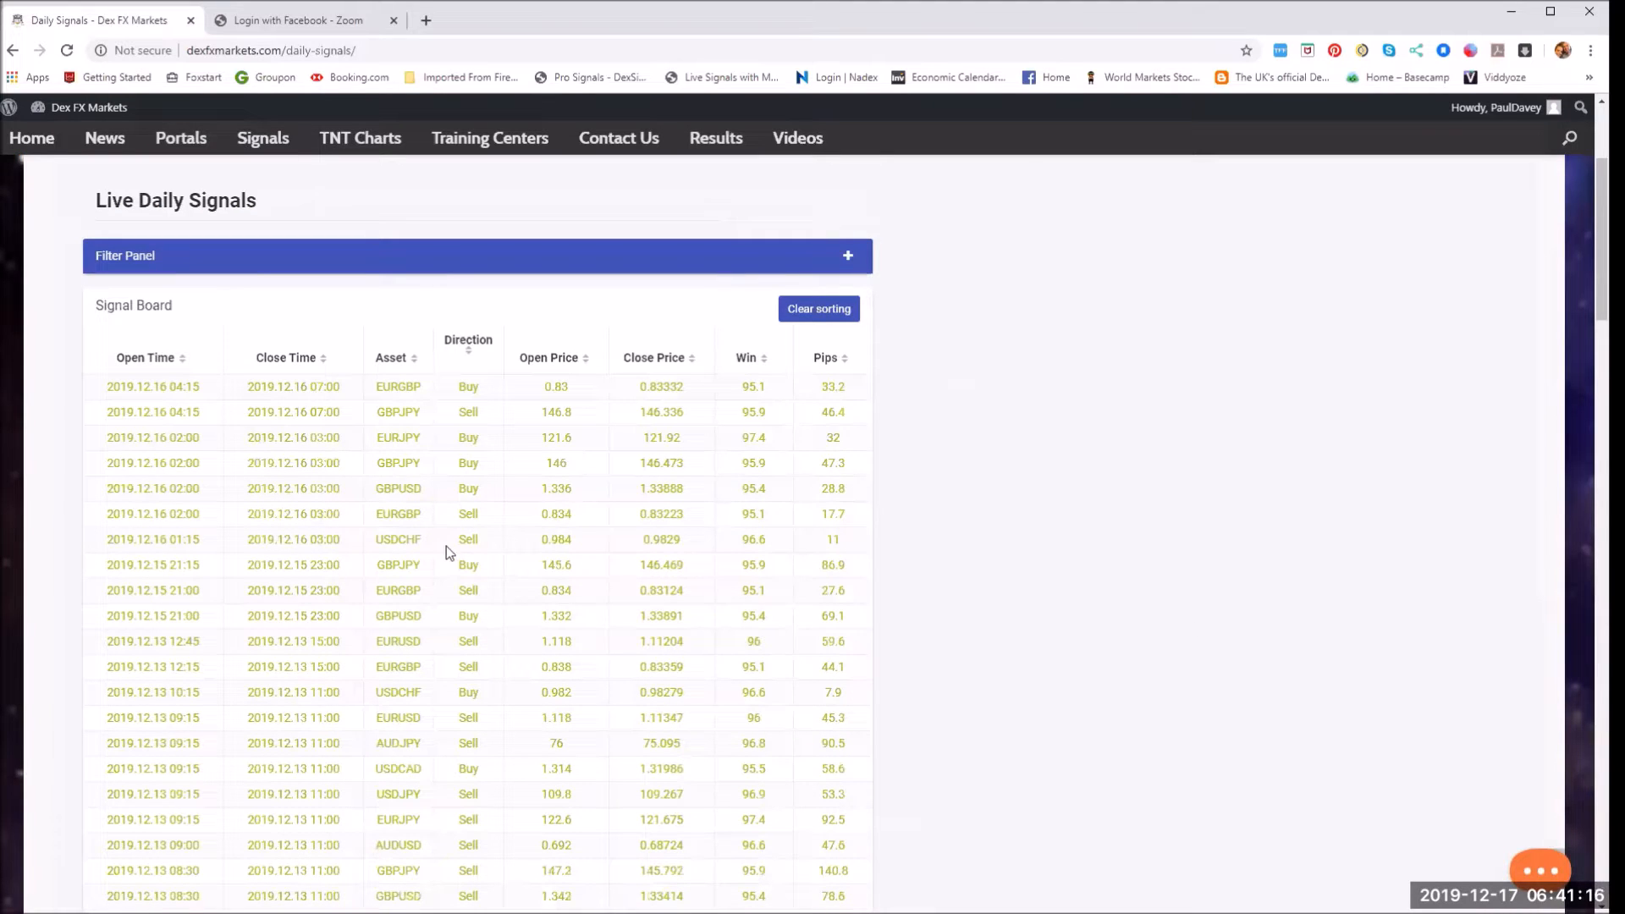
pyautogui.scroll(-3)
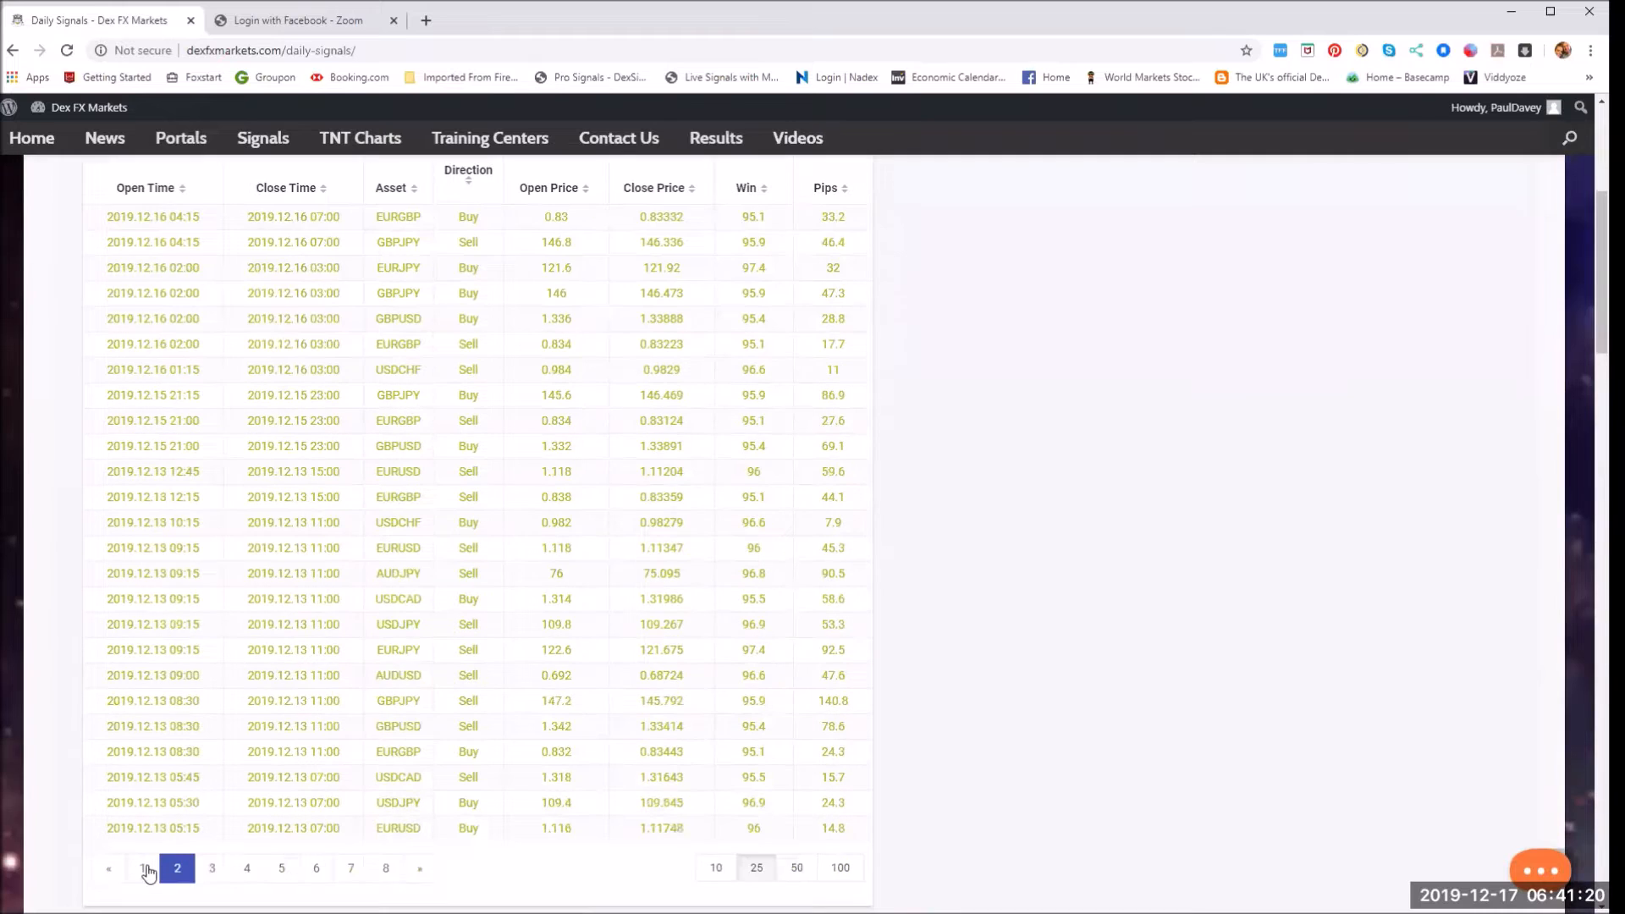
# - Return to page 1 of the daily signals and reveal the Signals menu again
pyautogui.click(142, 866)
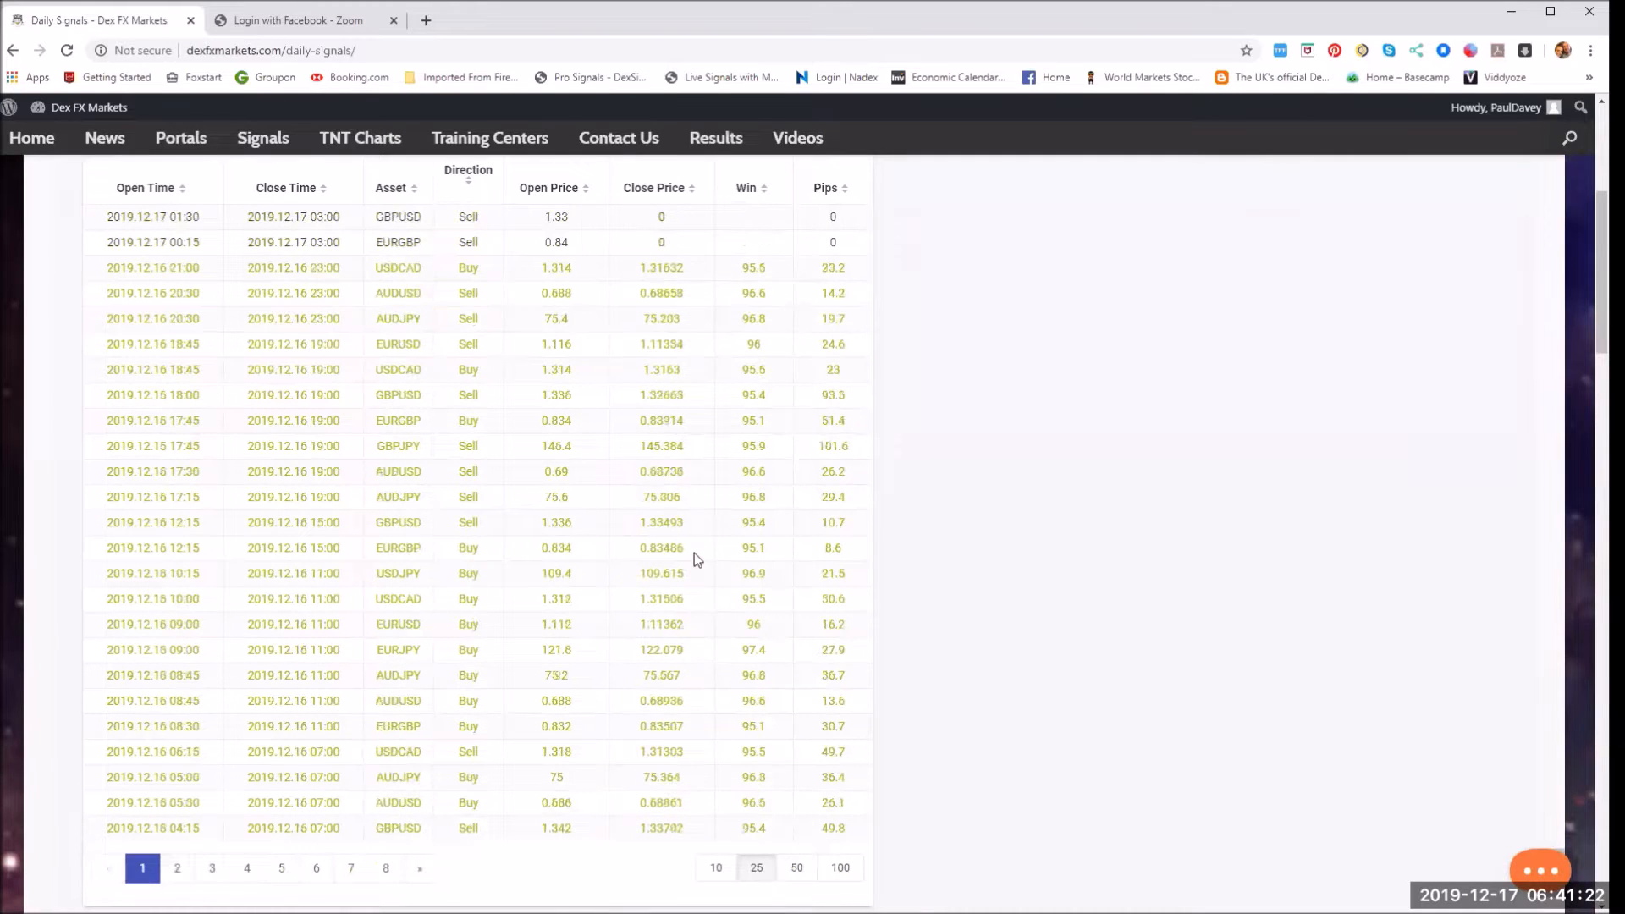
pyautogui.click(260, 137)
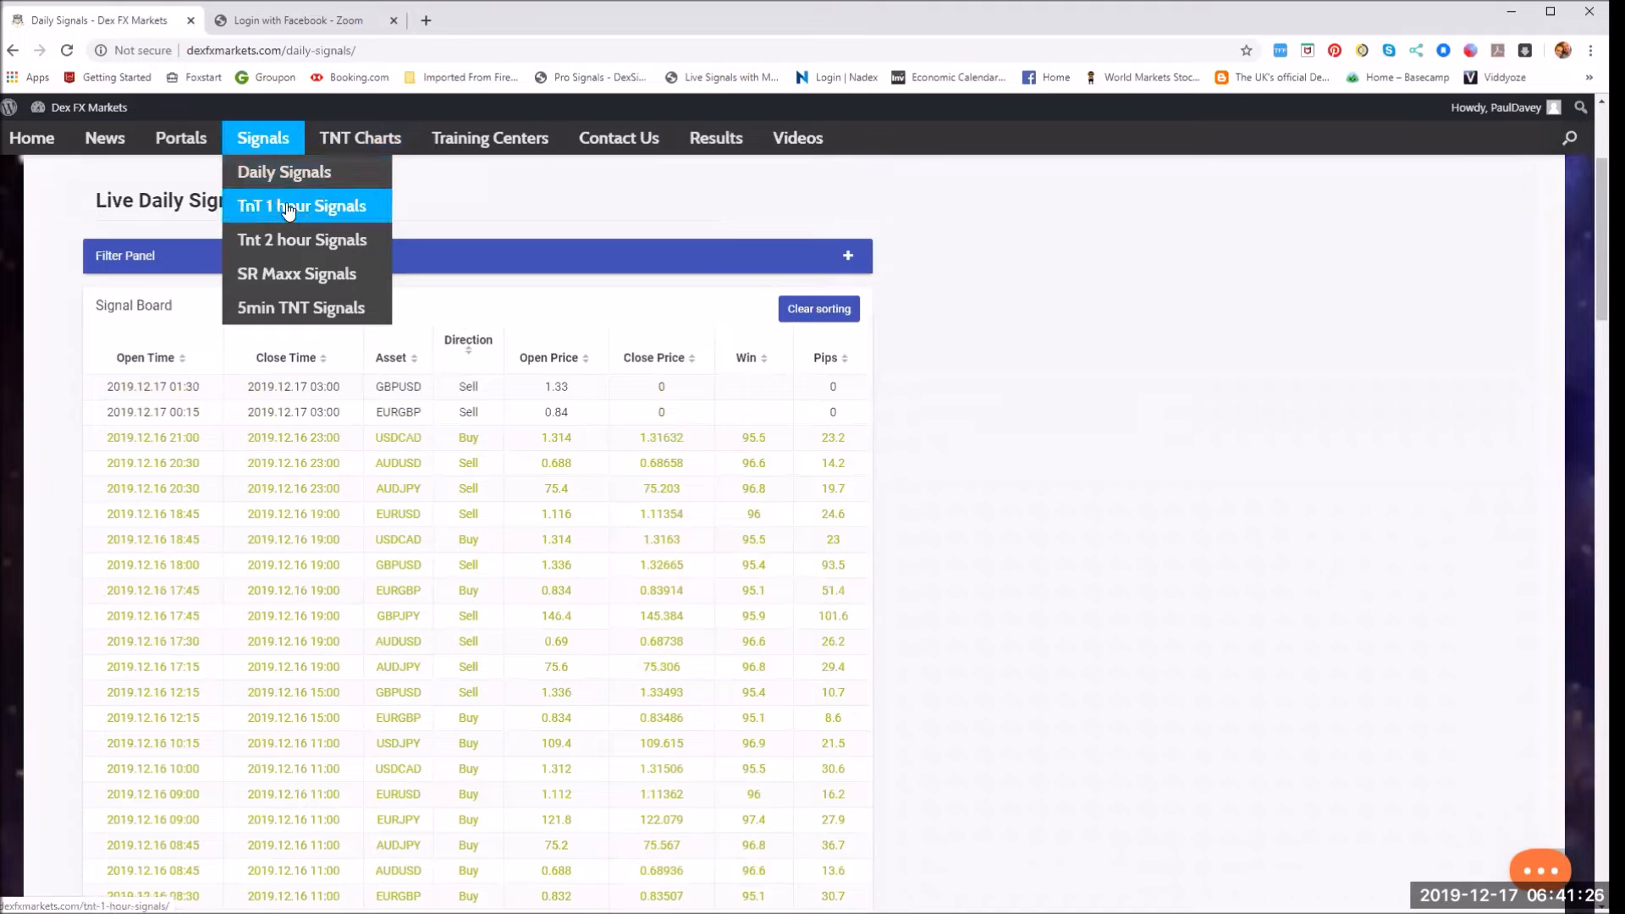
# - Show the TnT 1 Hour Signals board, browse its recent trades and reopen the boards list
pyautogui.click(303, 205)
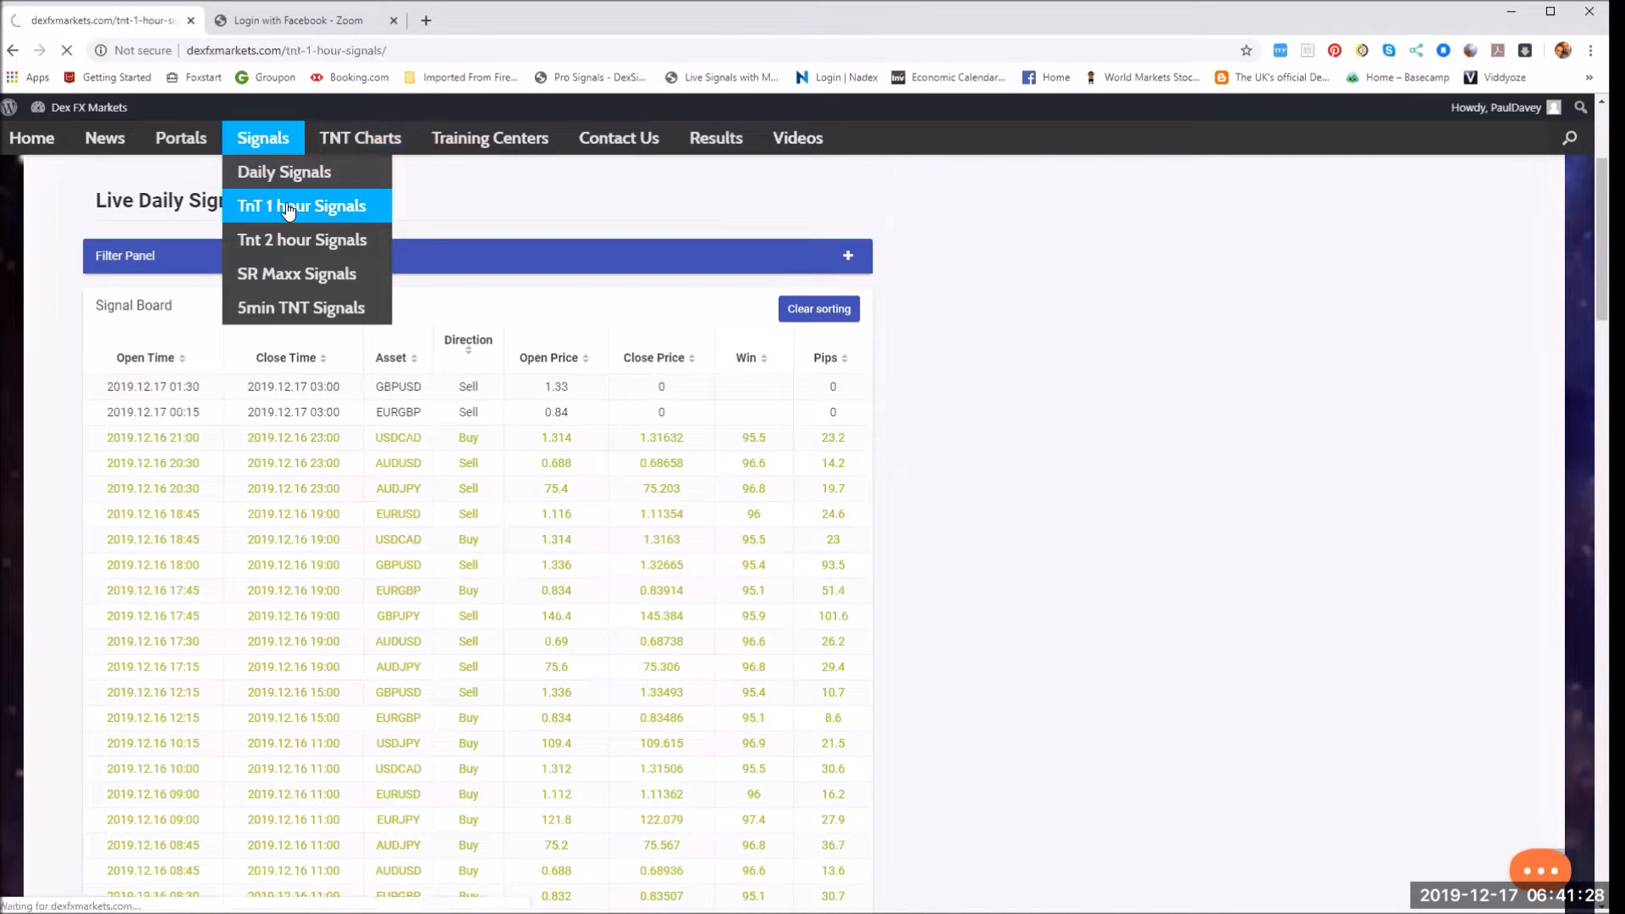
pyautogui.click(302, 205)
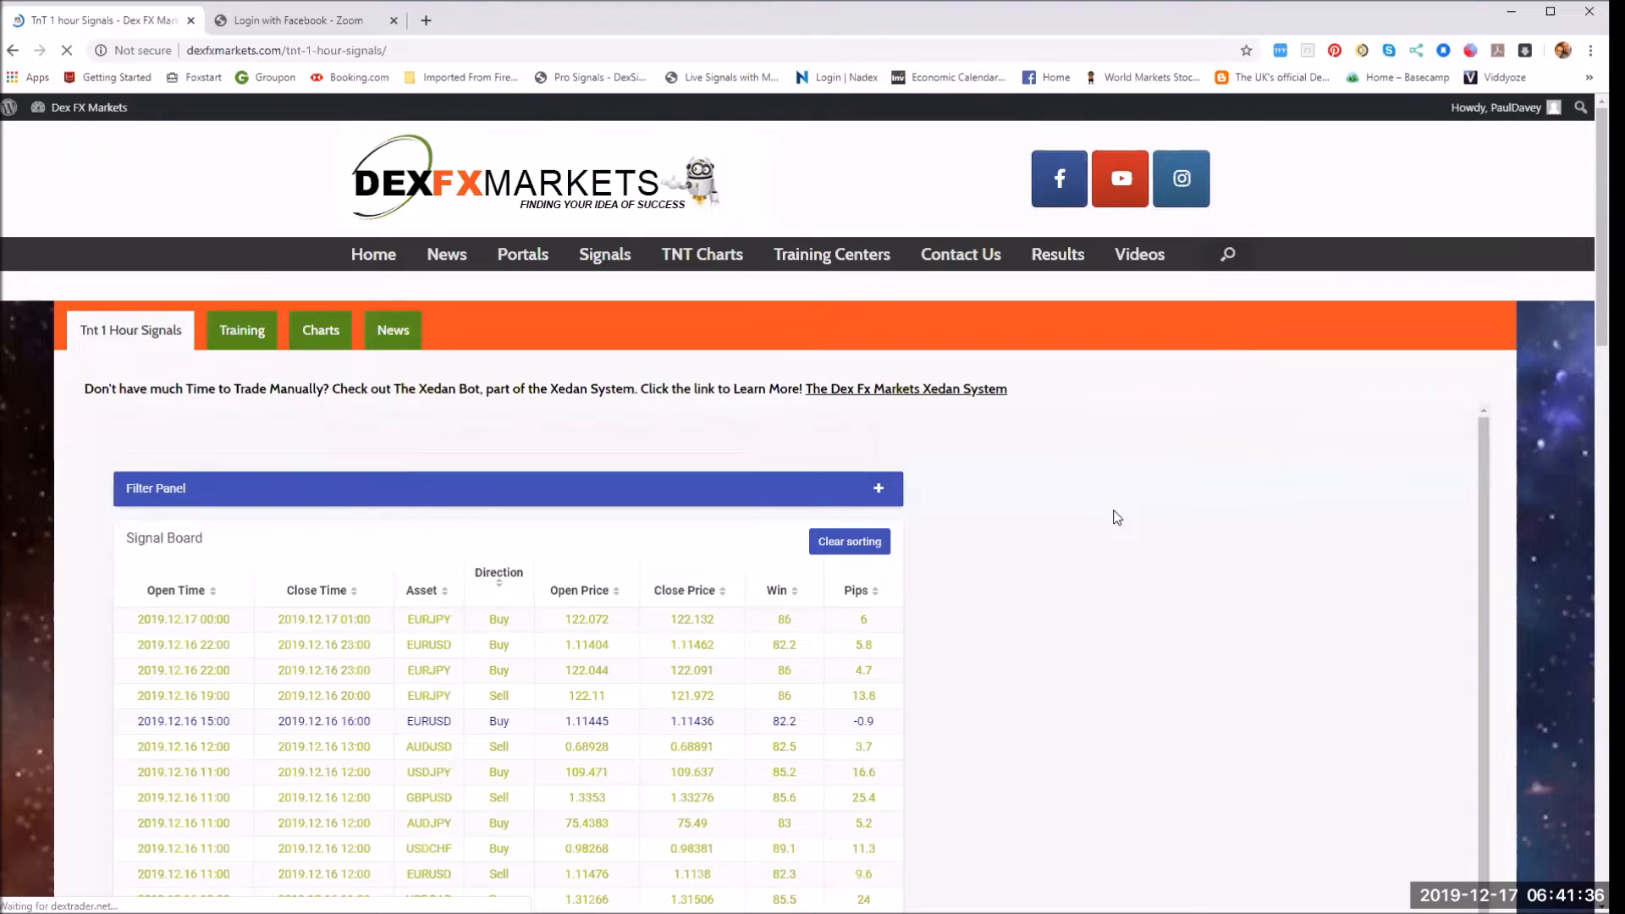
pyautogui.scroll(-3)
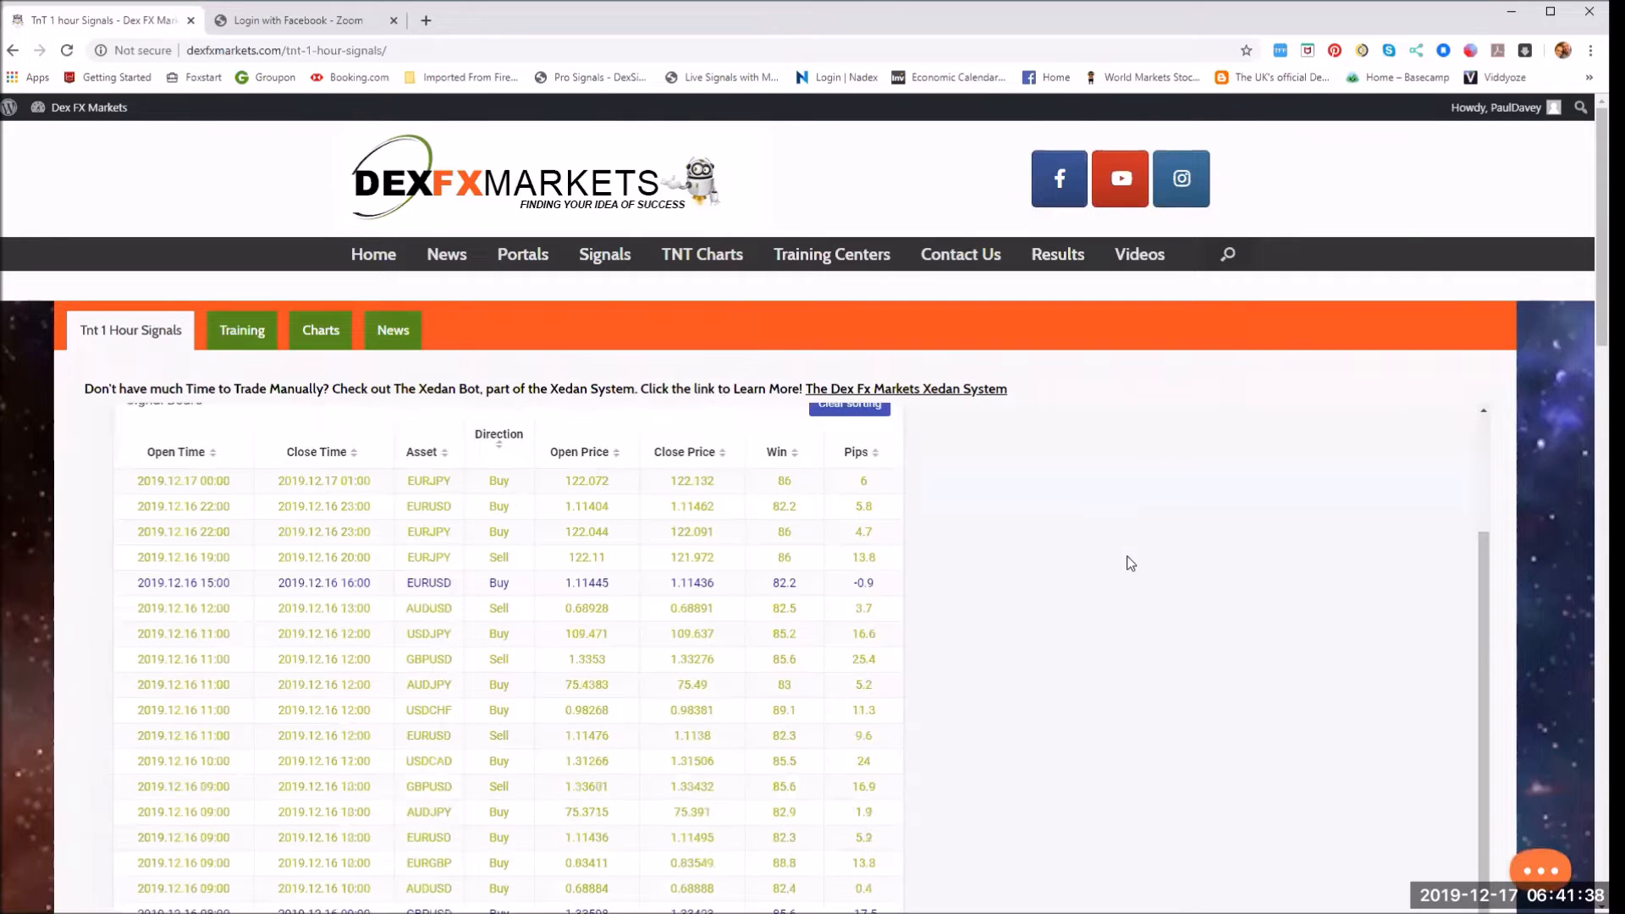
pyautogui.moveTo(985, 560)
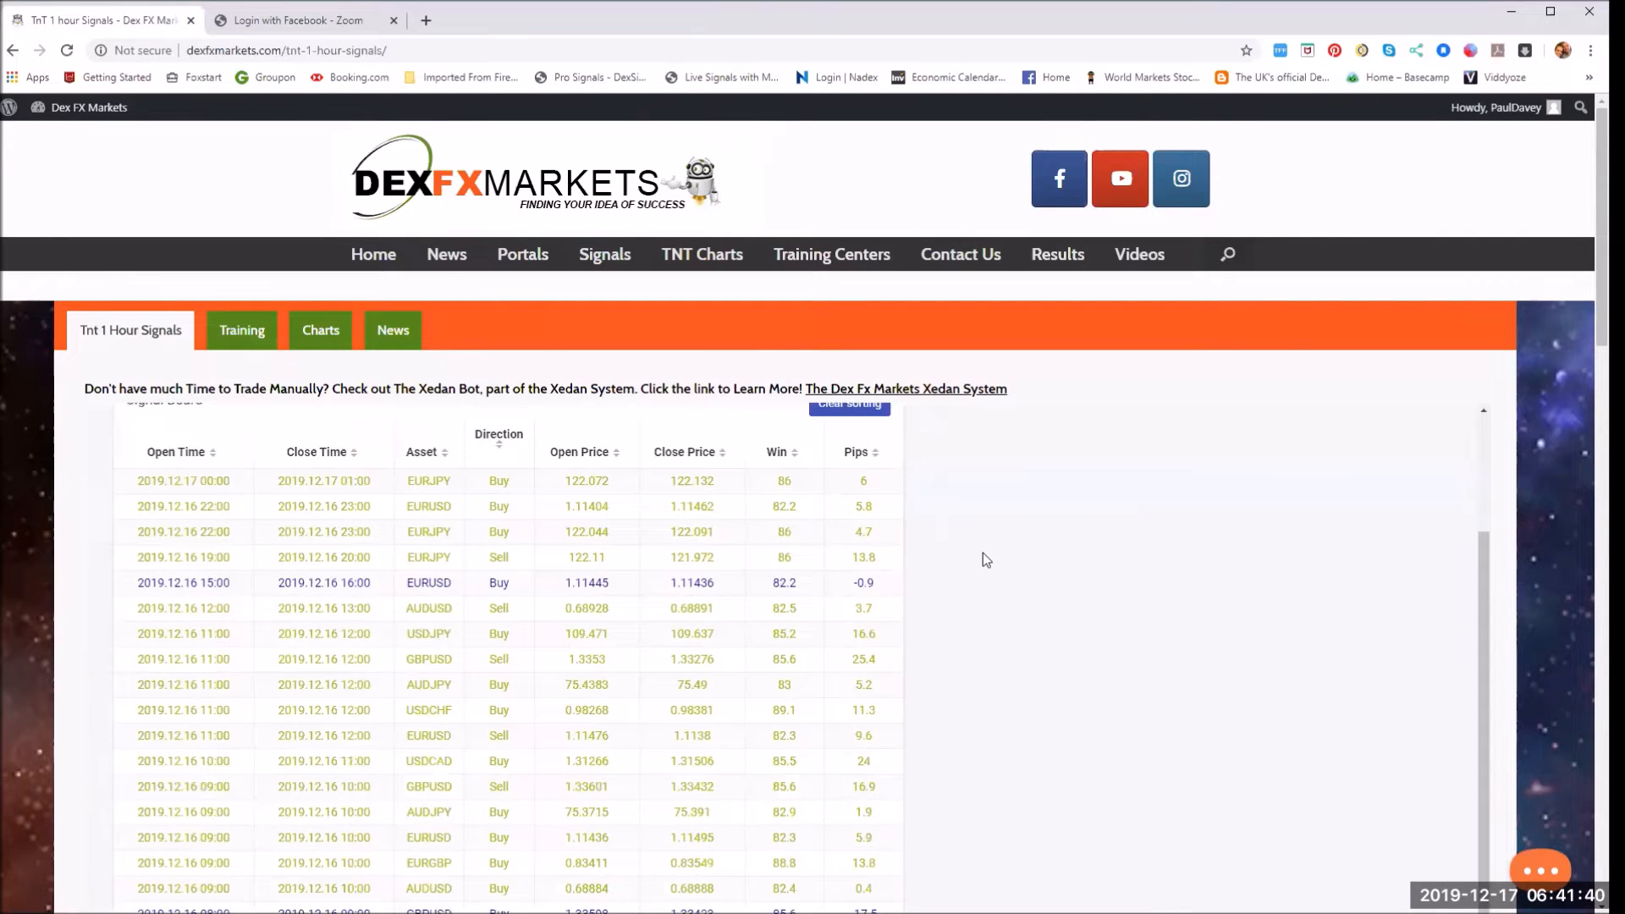
pyautogui.scroll(-3)
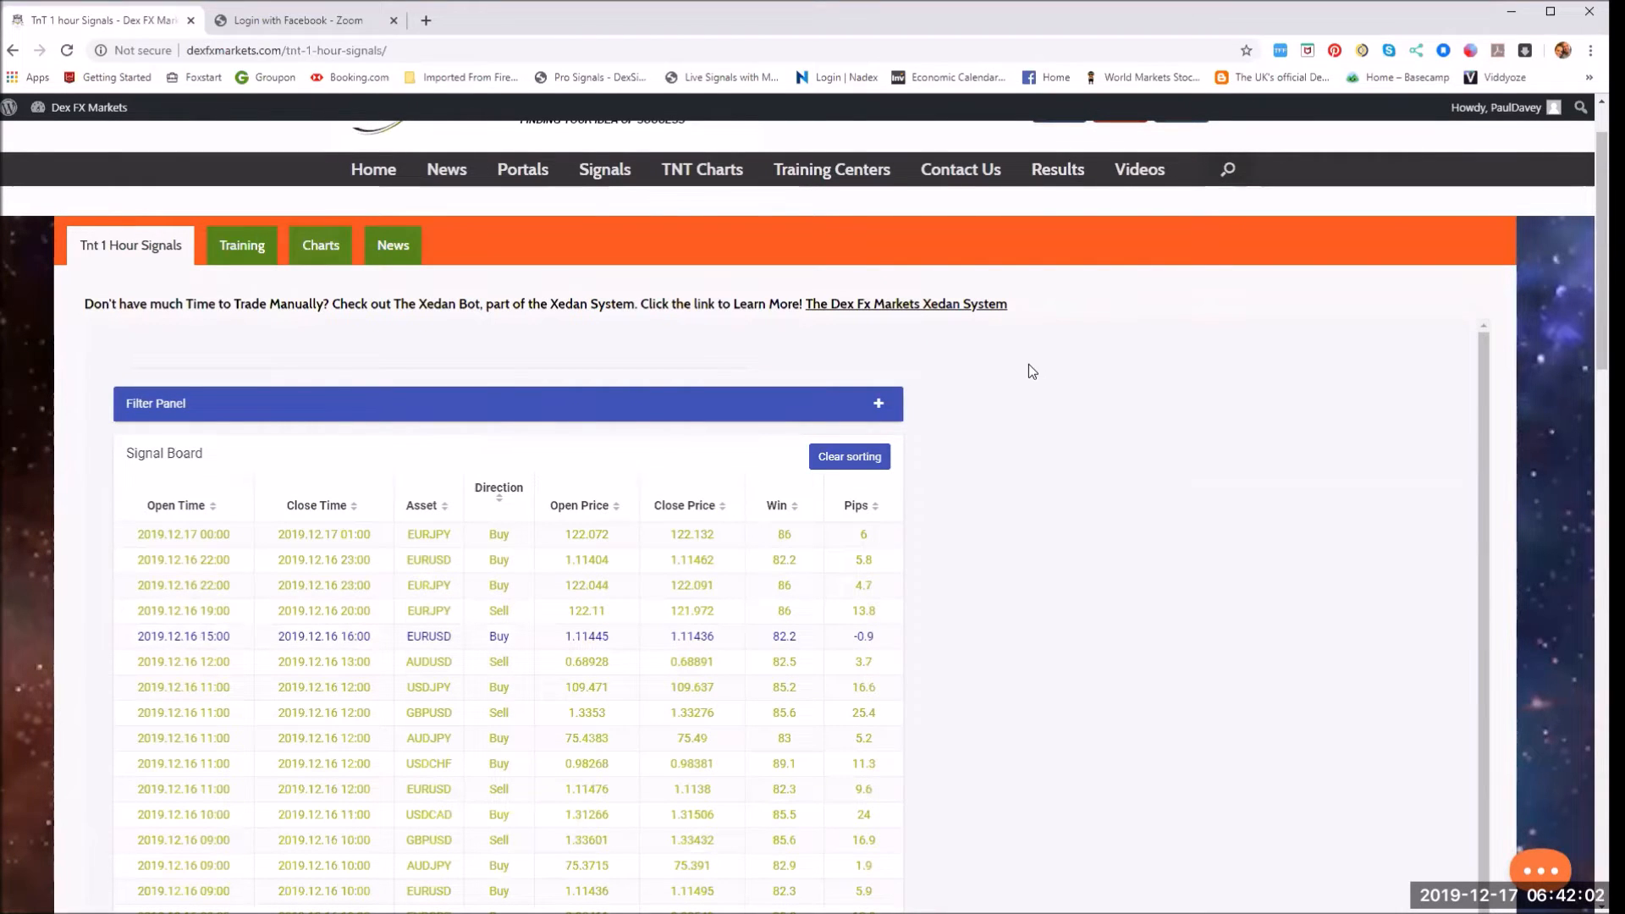
pyautogui.click(604, 169)
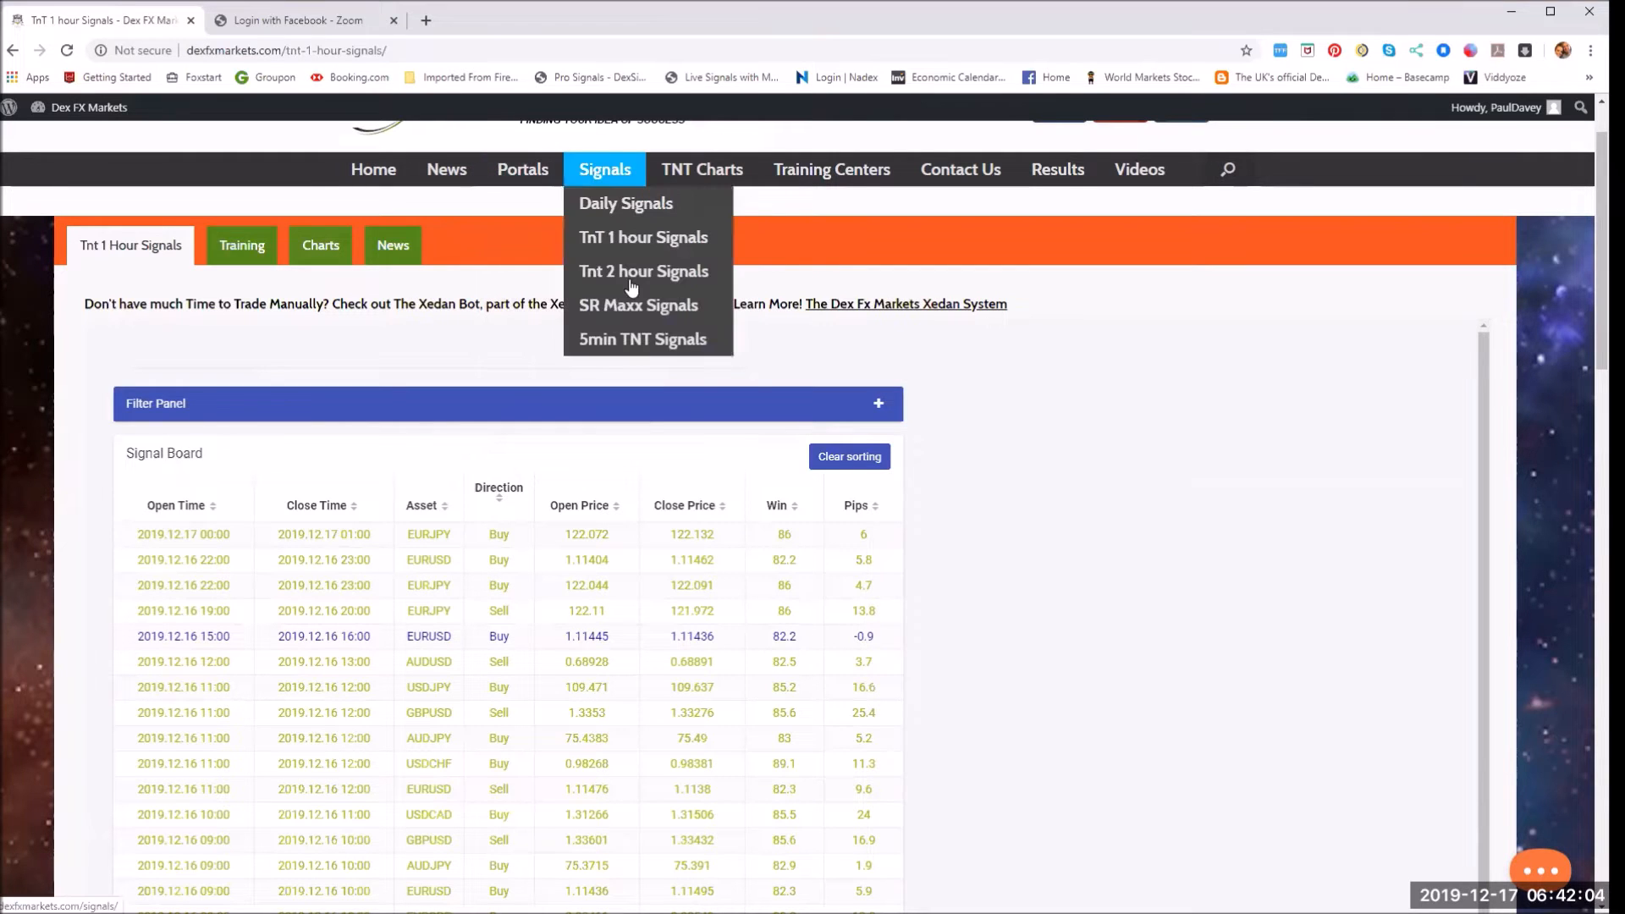
# - Show the TnT 2 Hour Signals board, review its recent trades and reopen the boards list
pyautogui.click(643, 237)
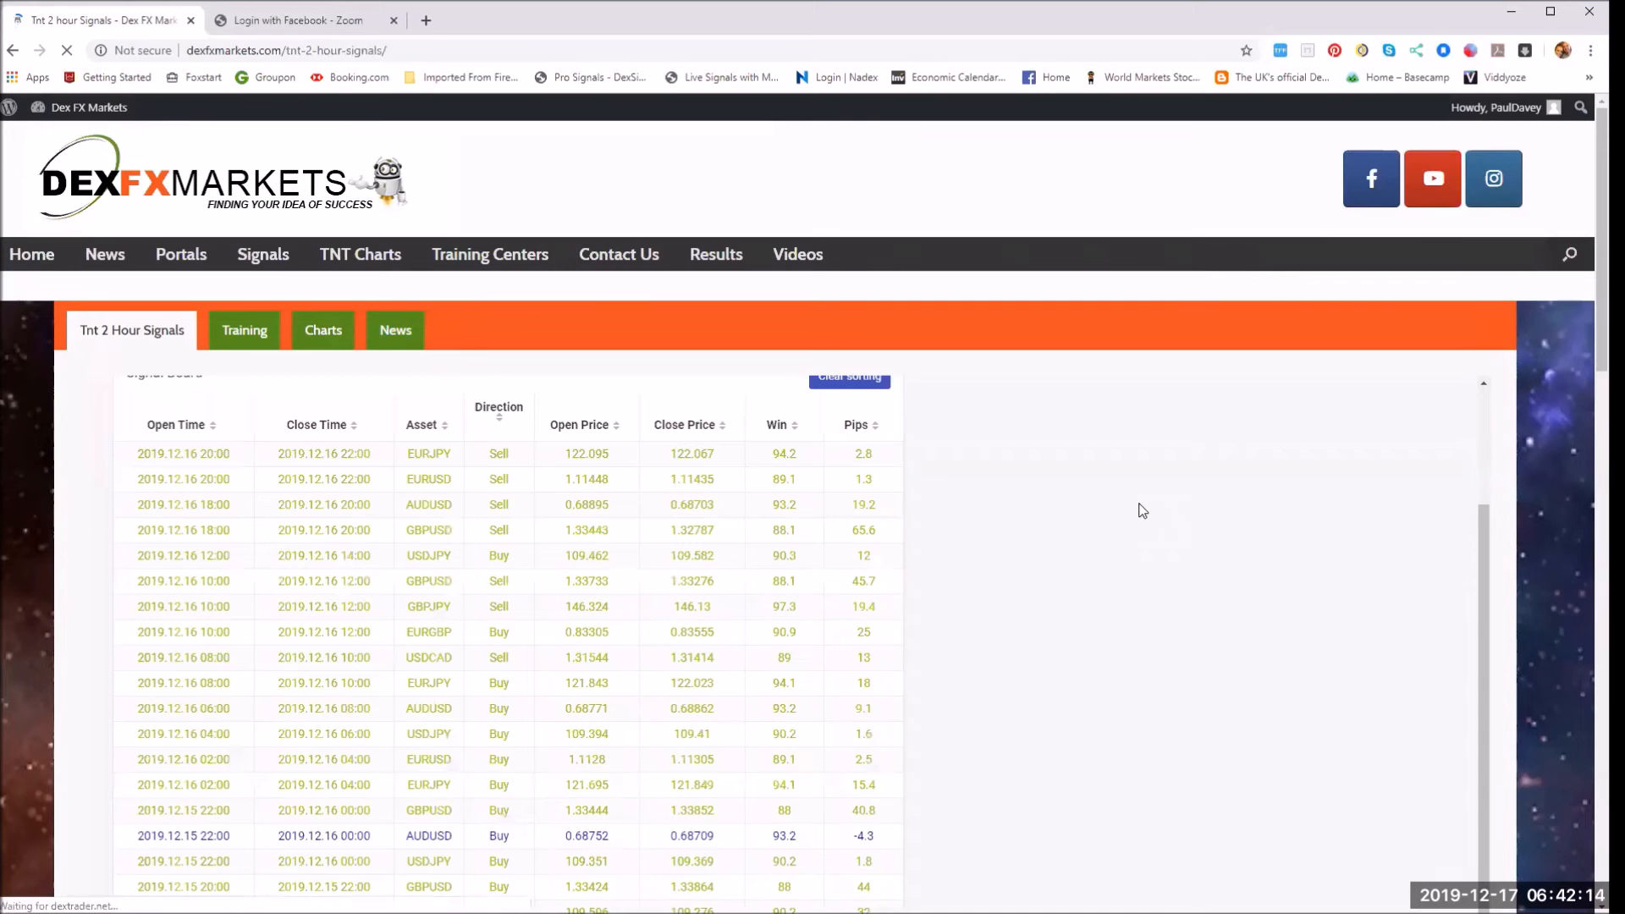
pyautogui.moveTo(435, 478)
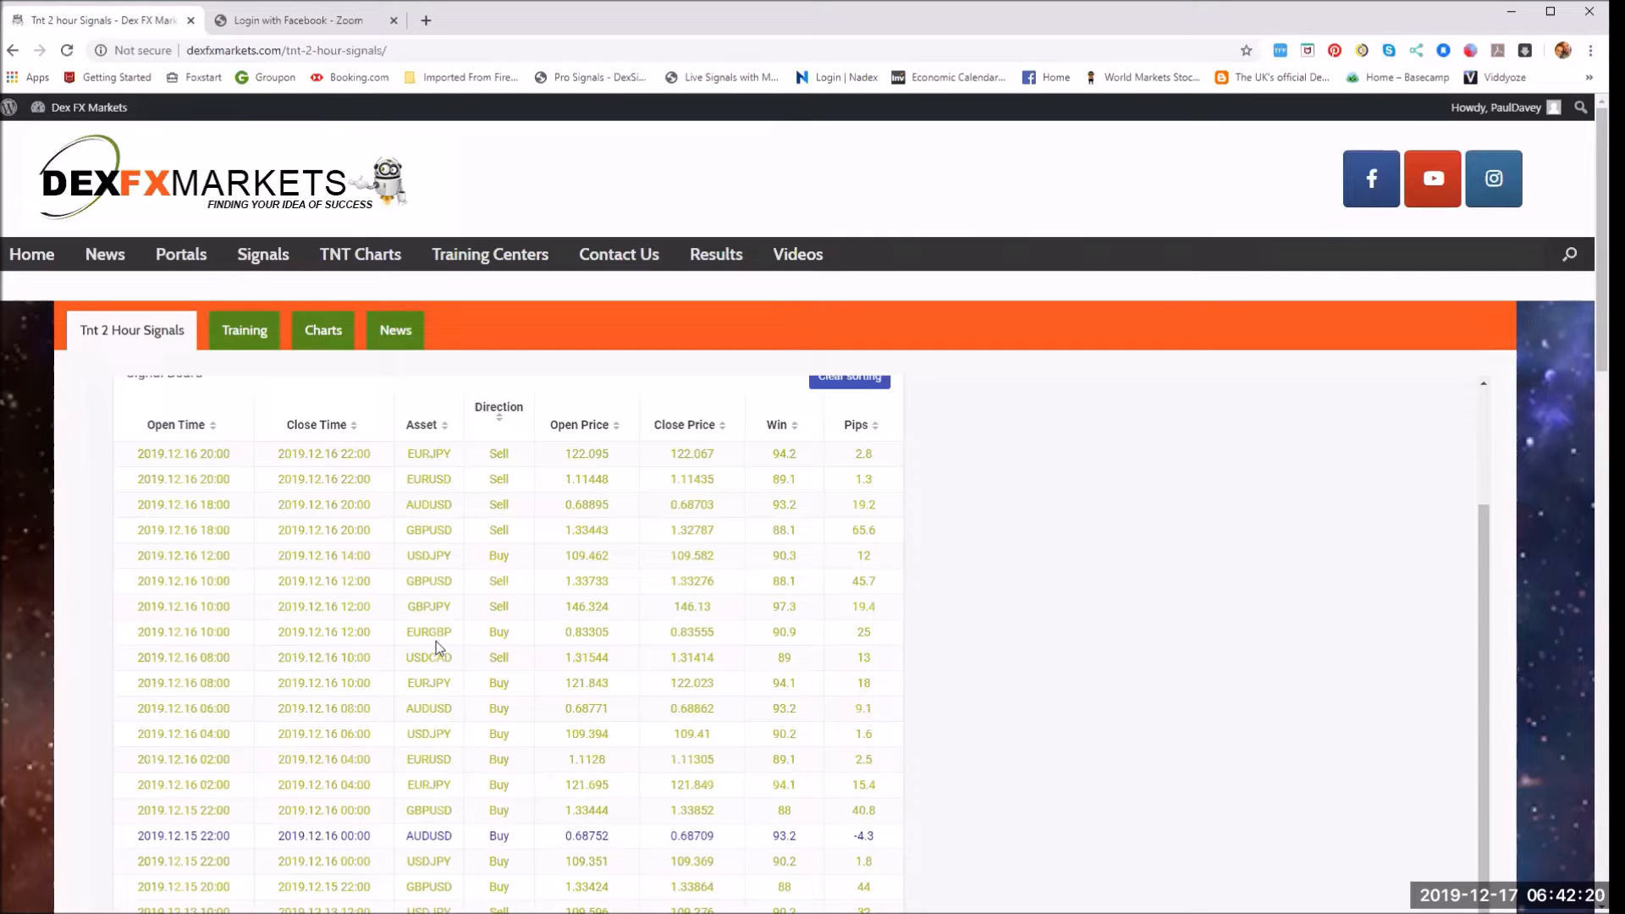
pyautogui.moveTo(315, 707)
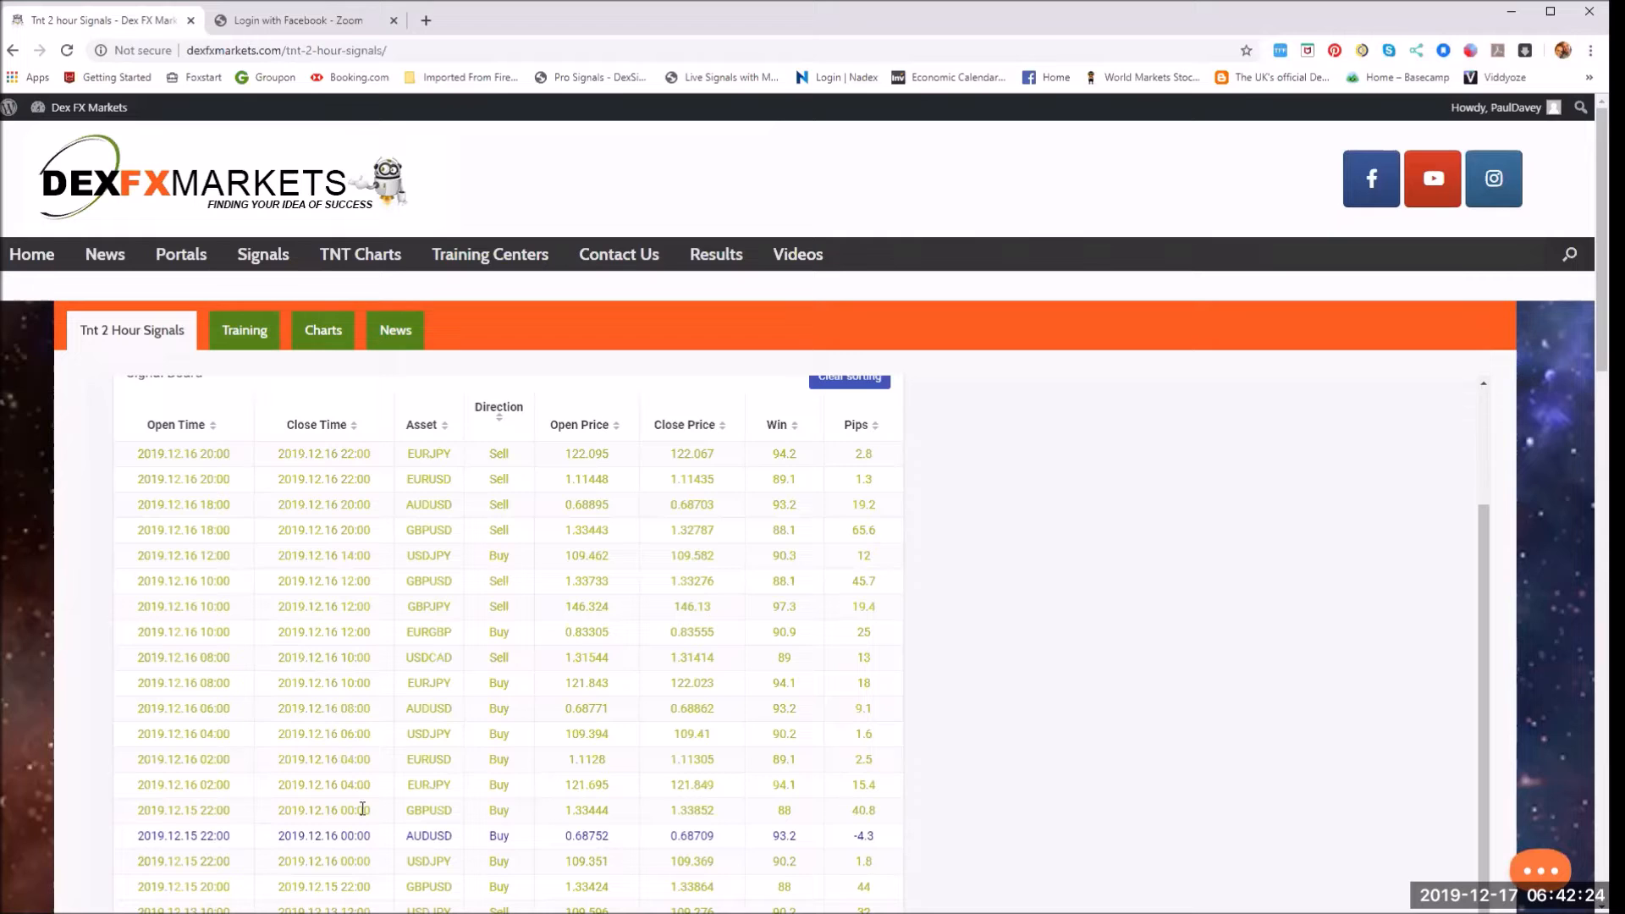
pyautogui.moveTo(1151, 646)
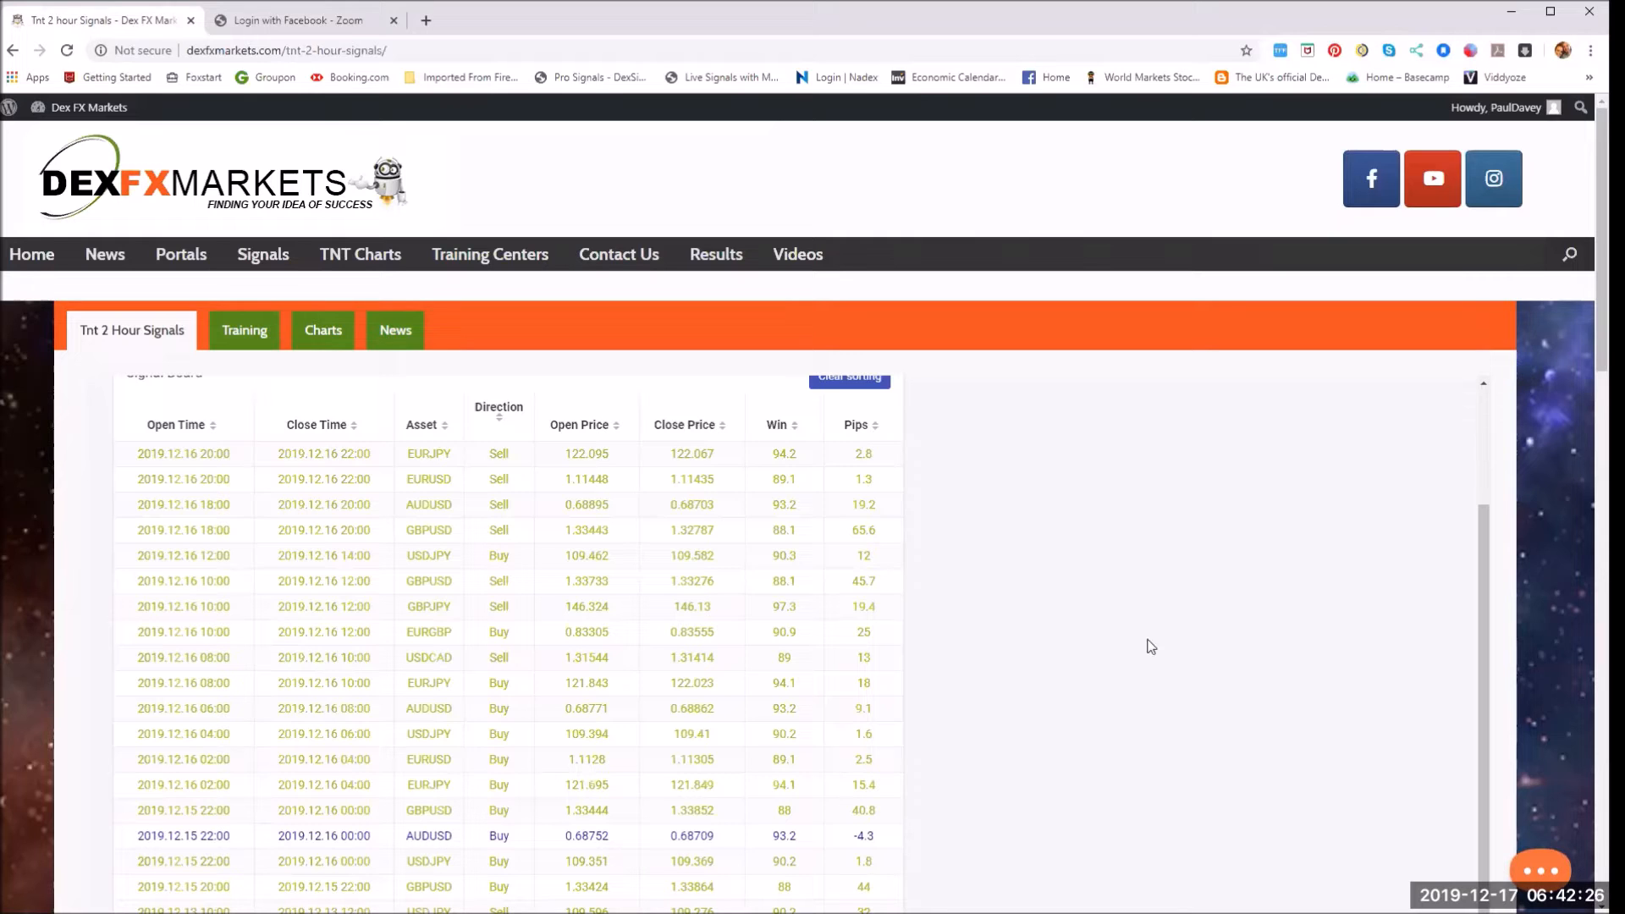
pyautogui.scroll(-3)
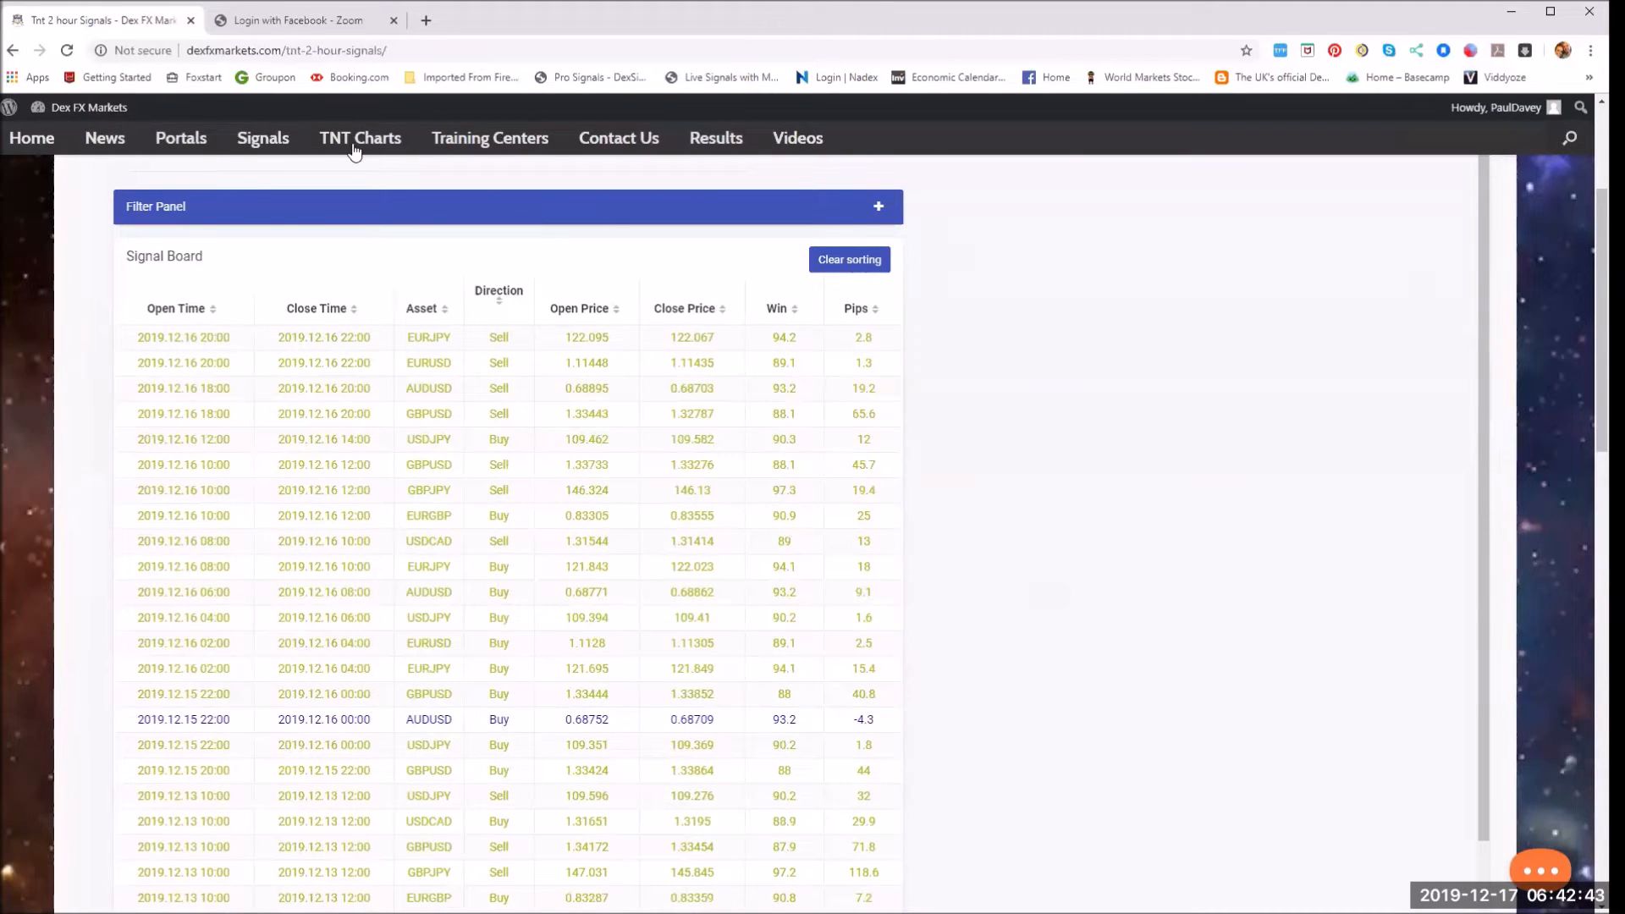
pyautogui.click(262, 137)
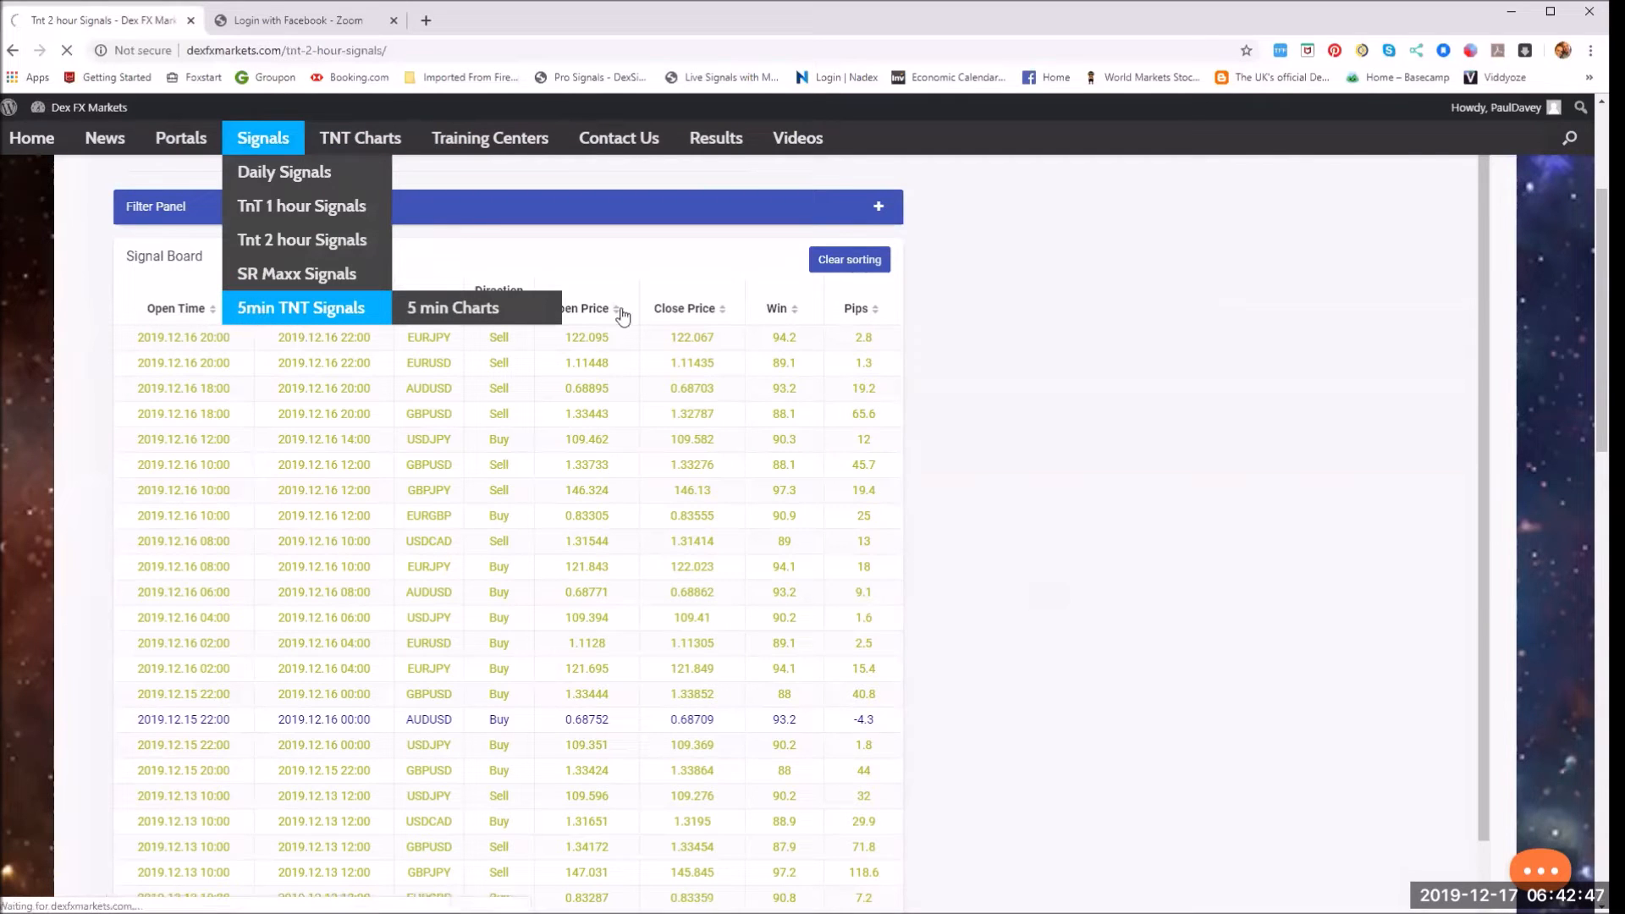
# - Show the 5min TNT Signals board and scroll to its page-size controls
pyautogui.click(301, 306)
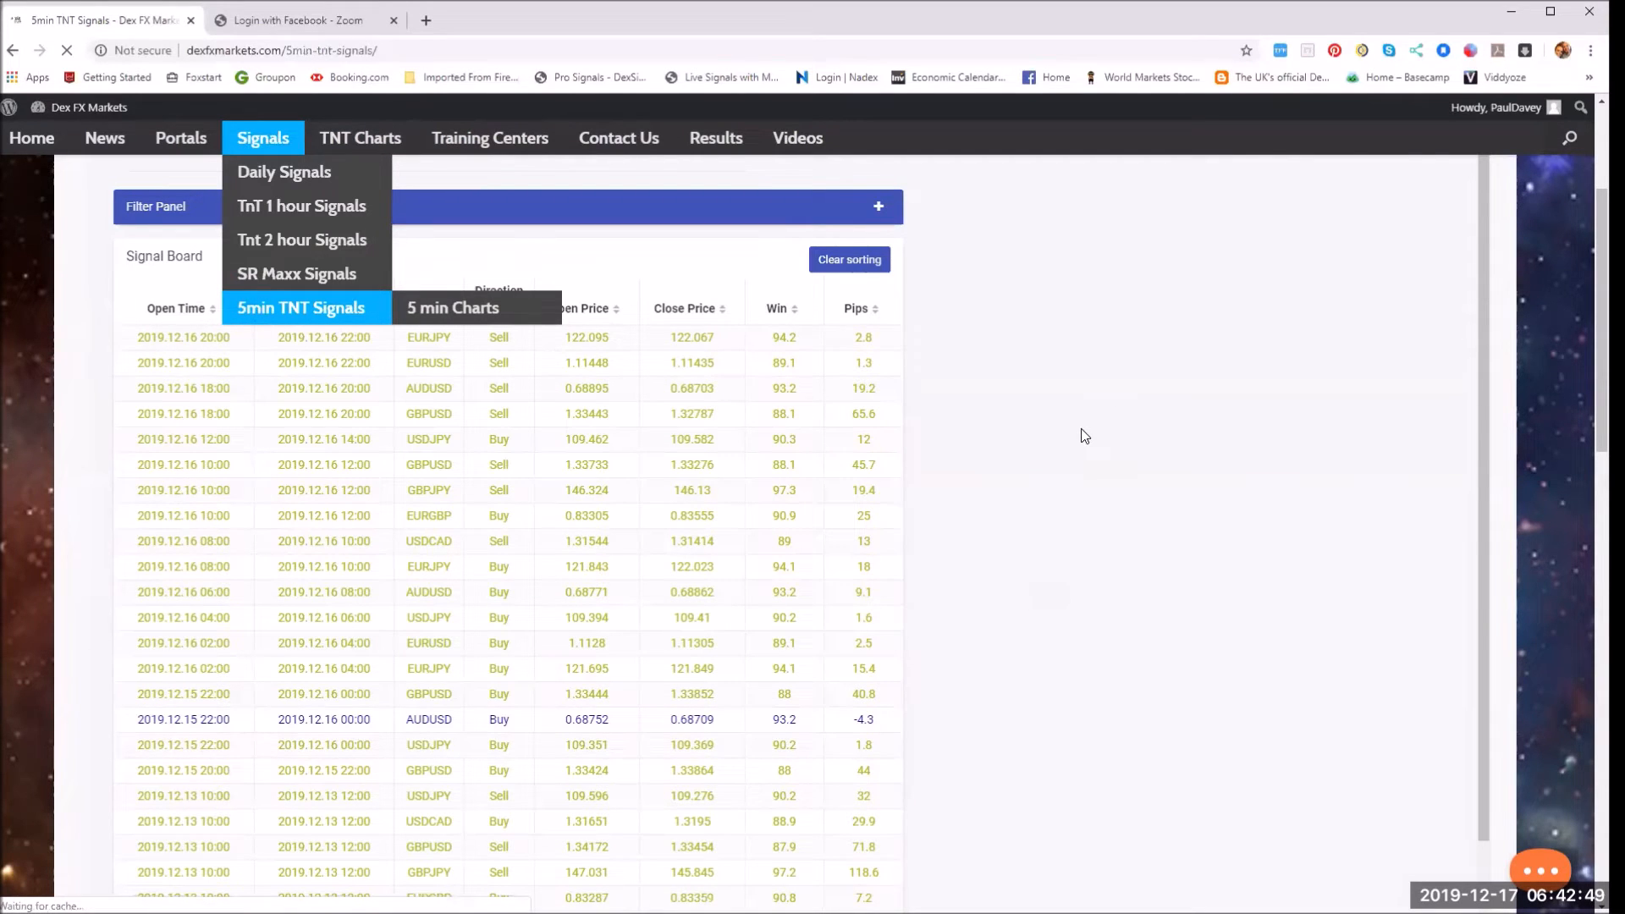
pyautogui.click(302, 308)
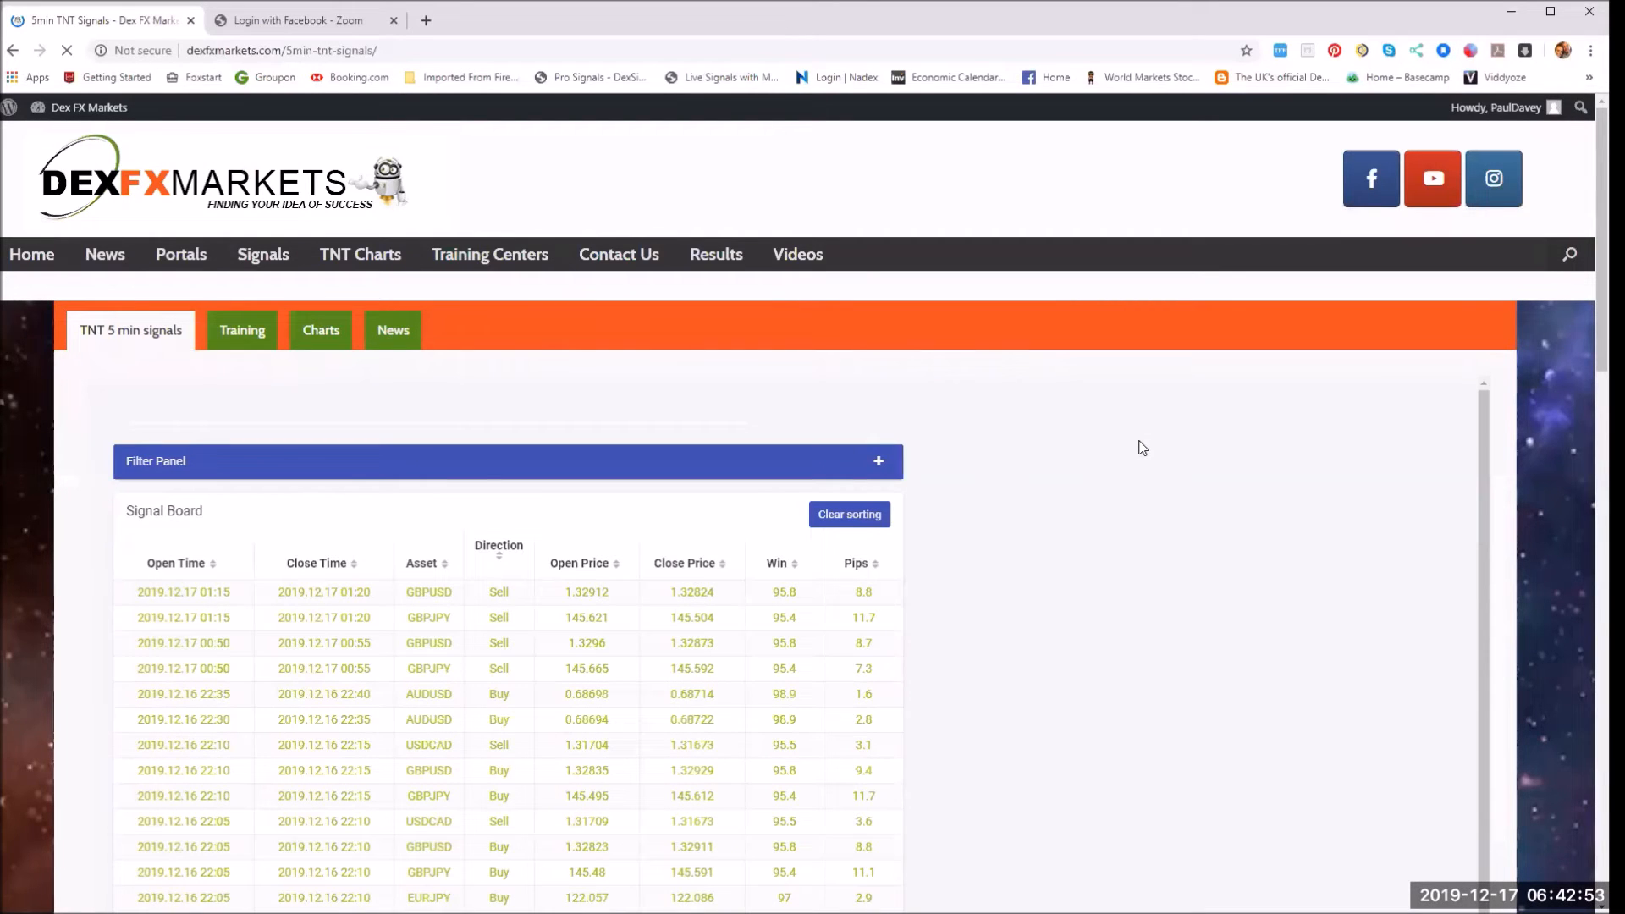
pyautogui.scroll(-3)
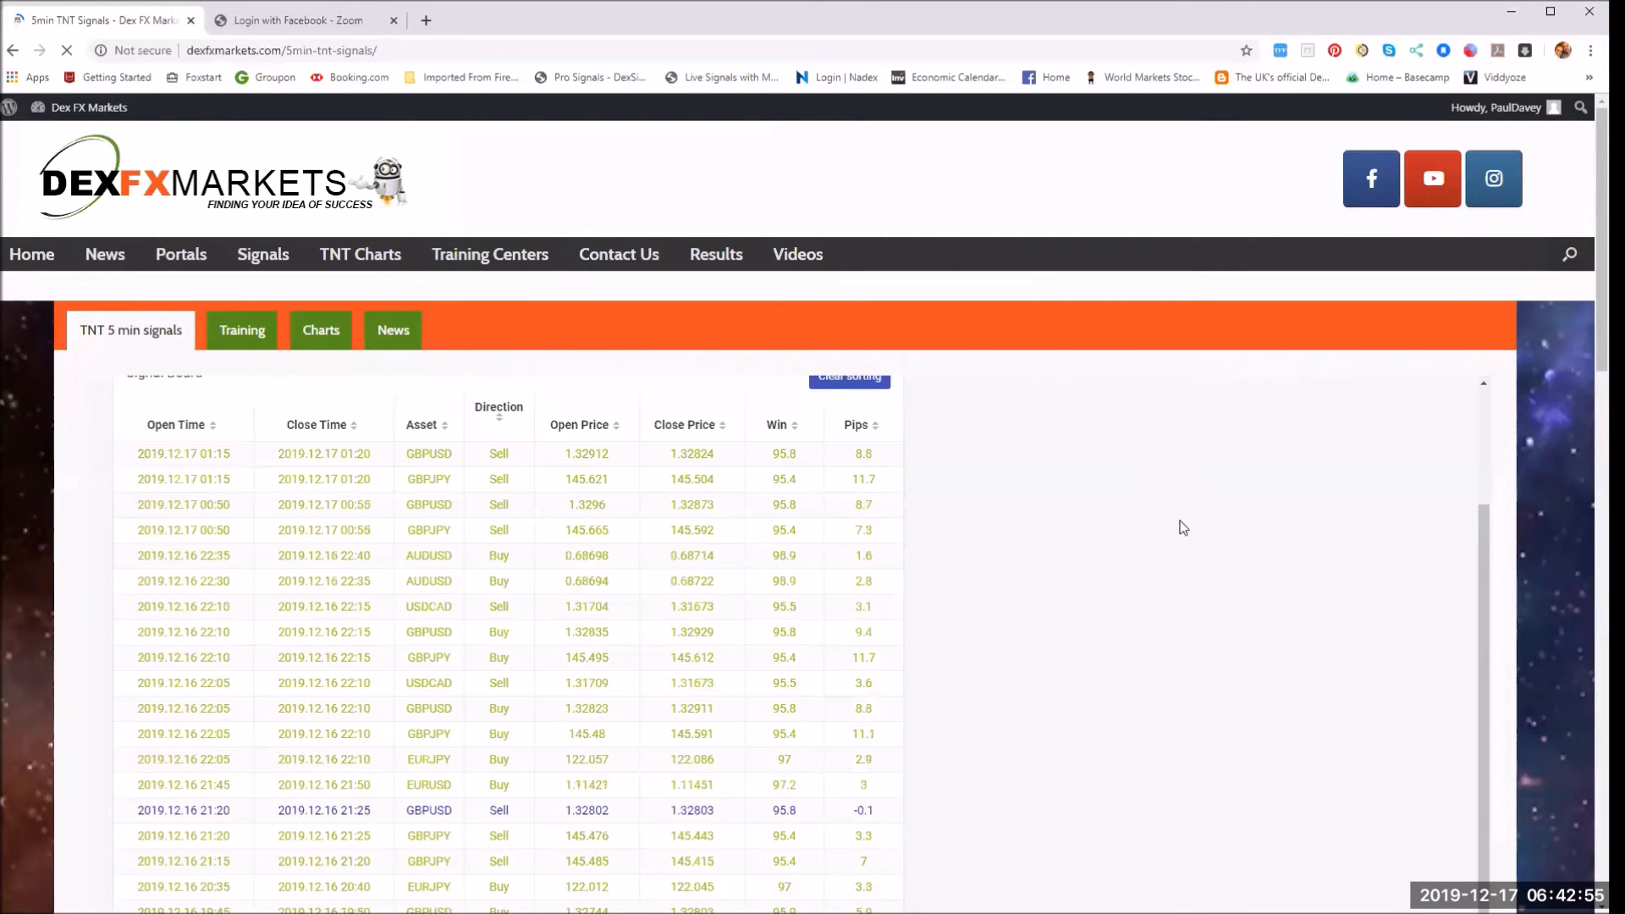
pyautogui.scroll(-3)
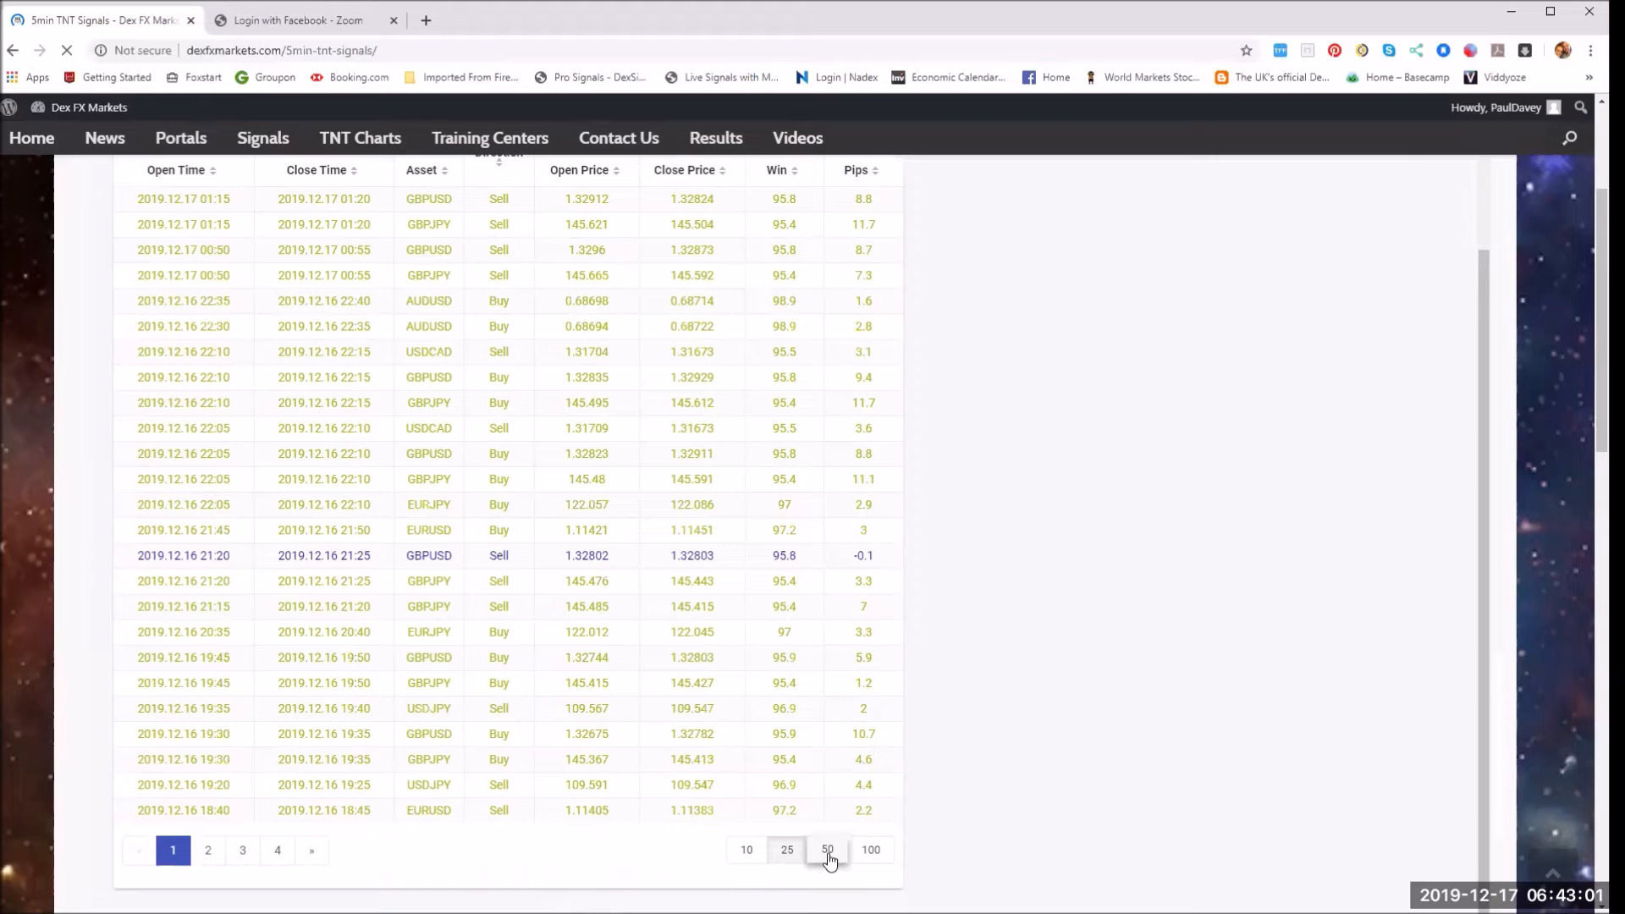
# - Set the trade list to show 50 then 100 signals per page and browse the expanded list
pyautogui.click(828, 850)
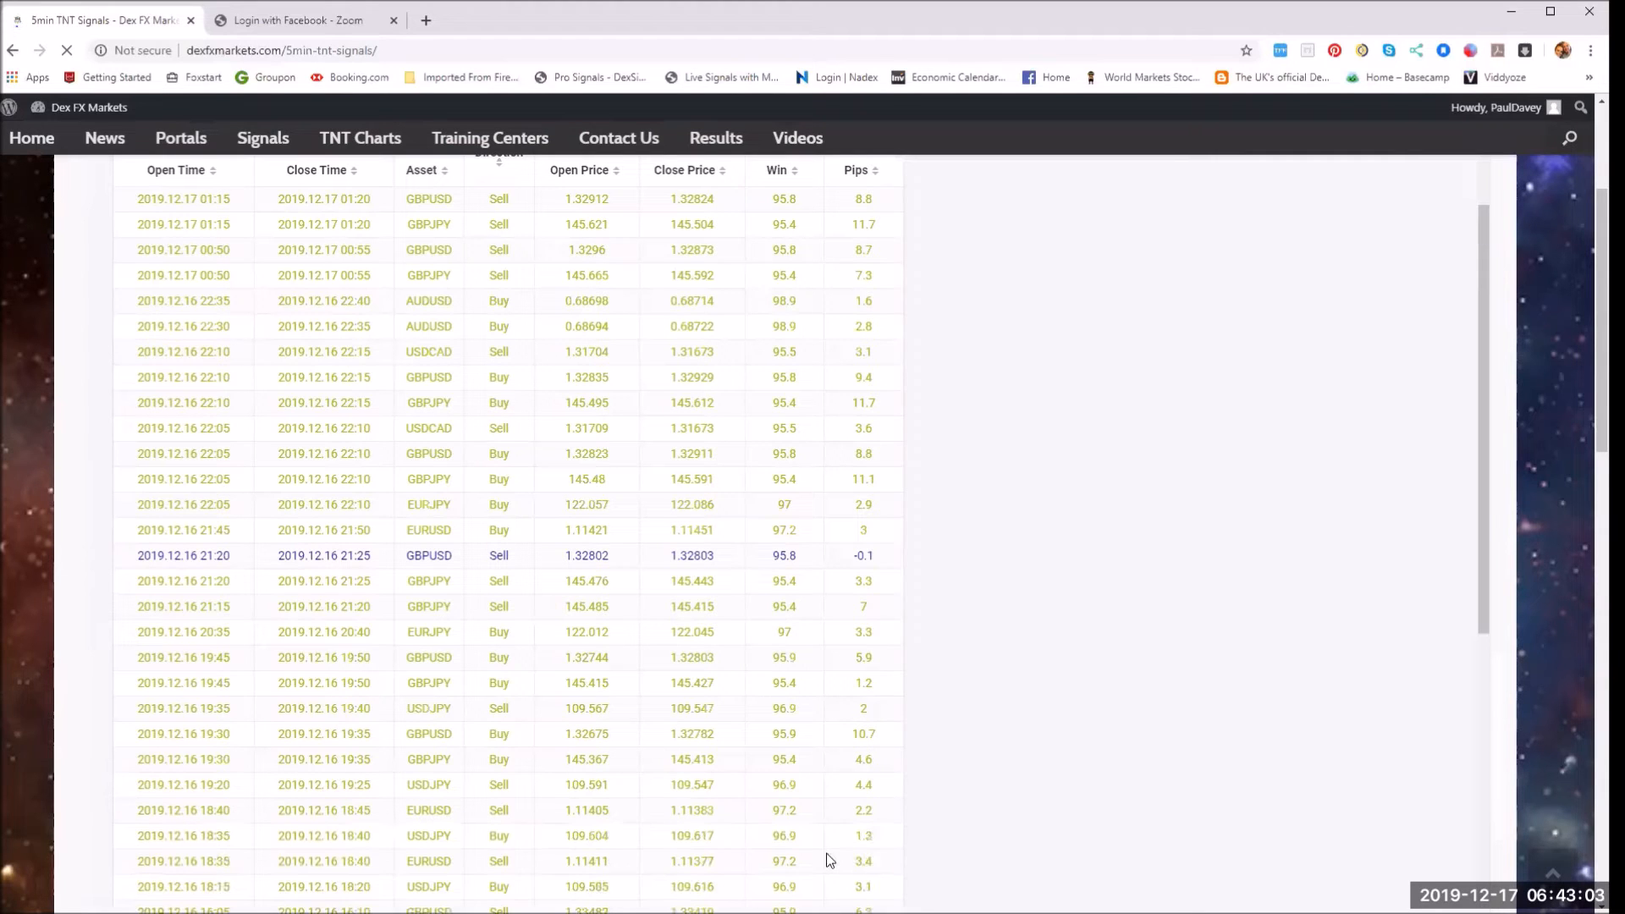
pyautogui.click(826, 848)
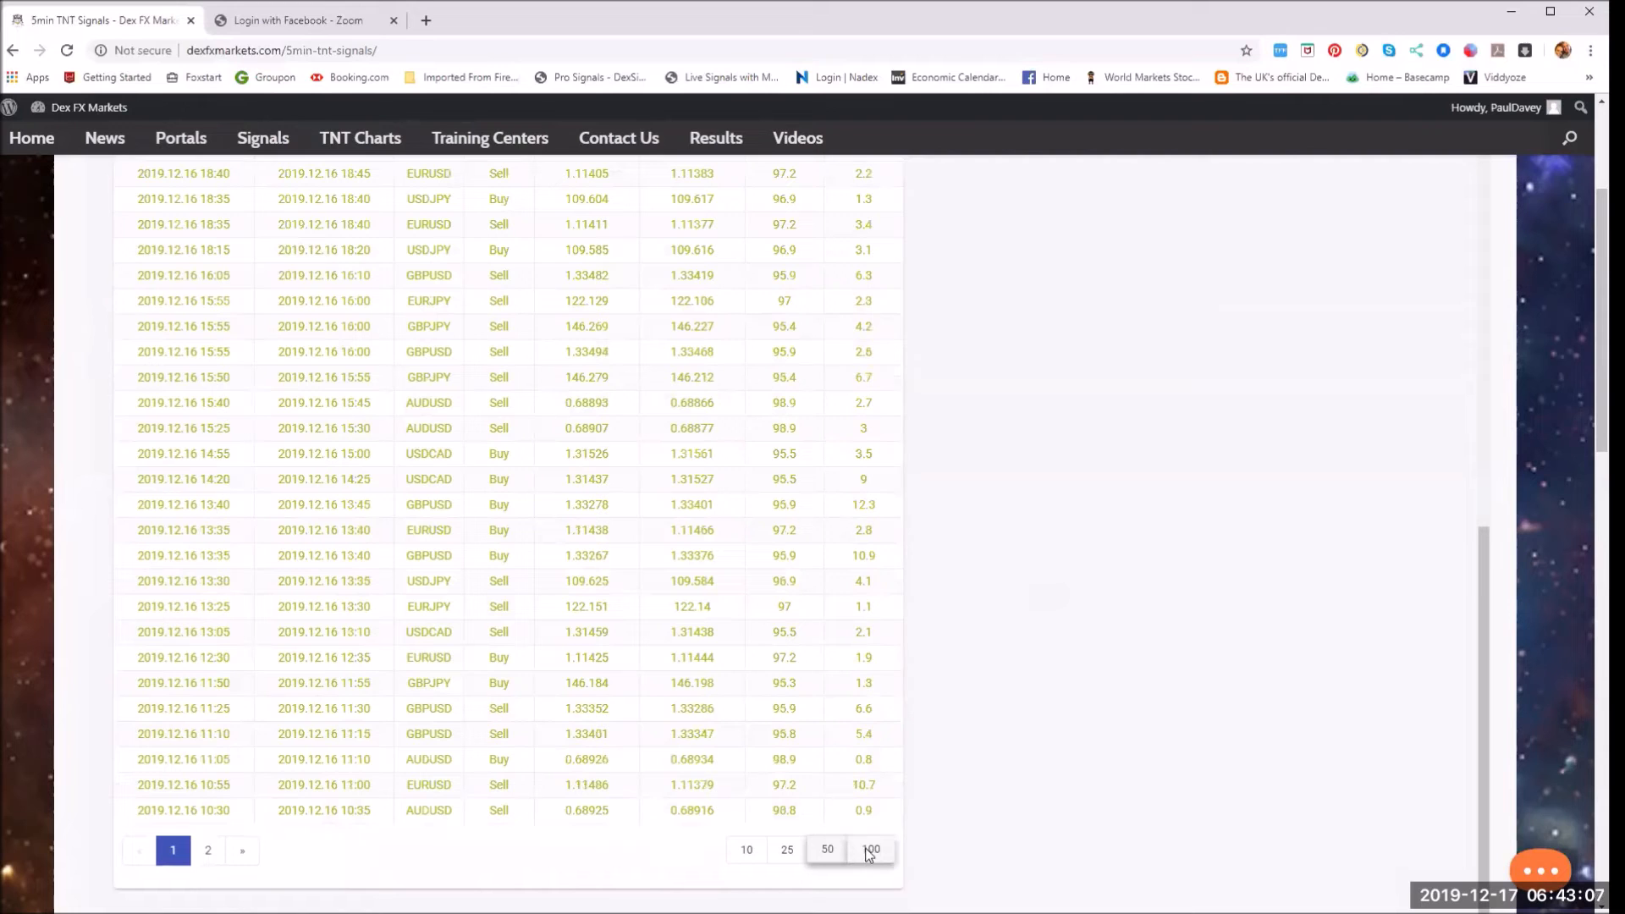
pyautogui.click(871, 848)
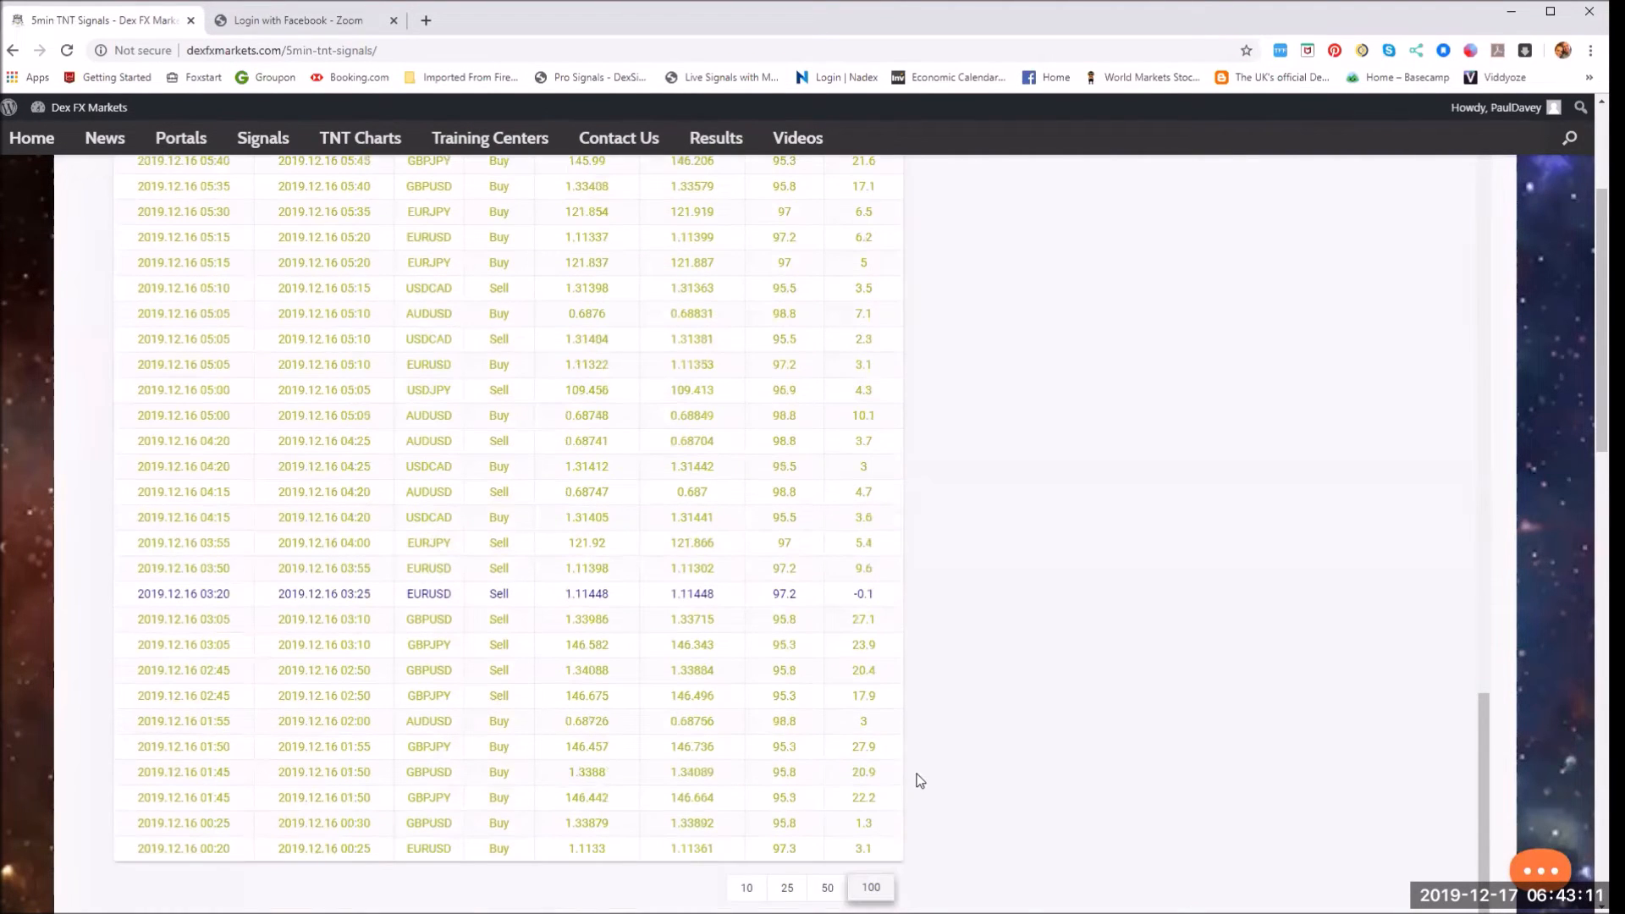
pyautogui.moveTo(870, 842)
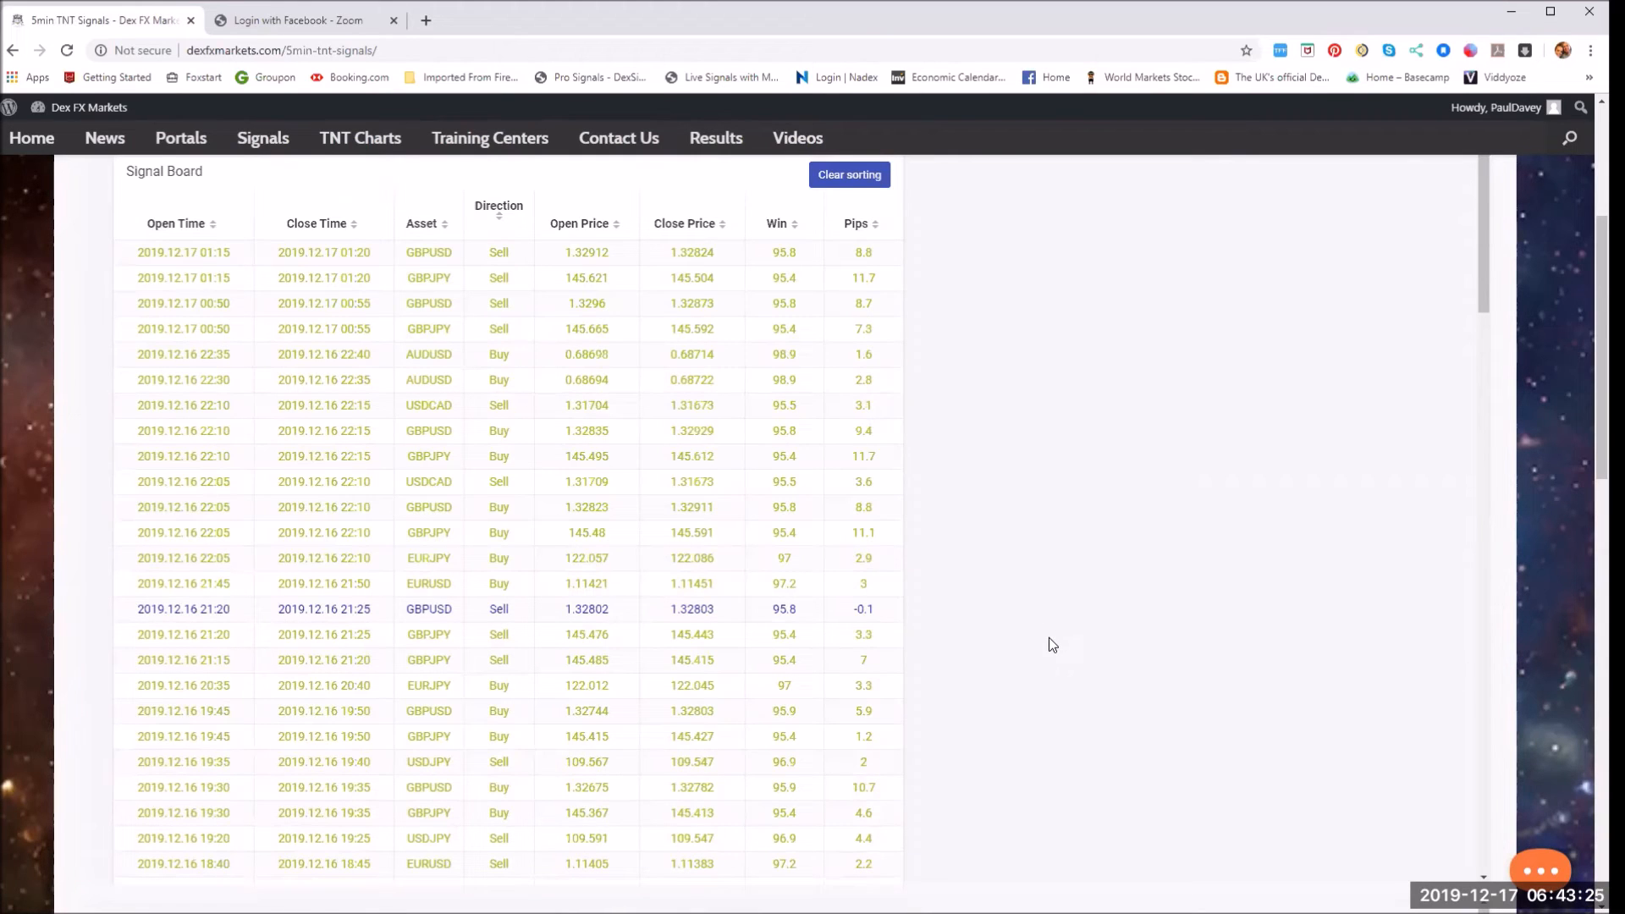
pyautogui.scroll(-3)
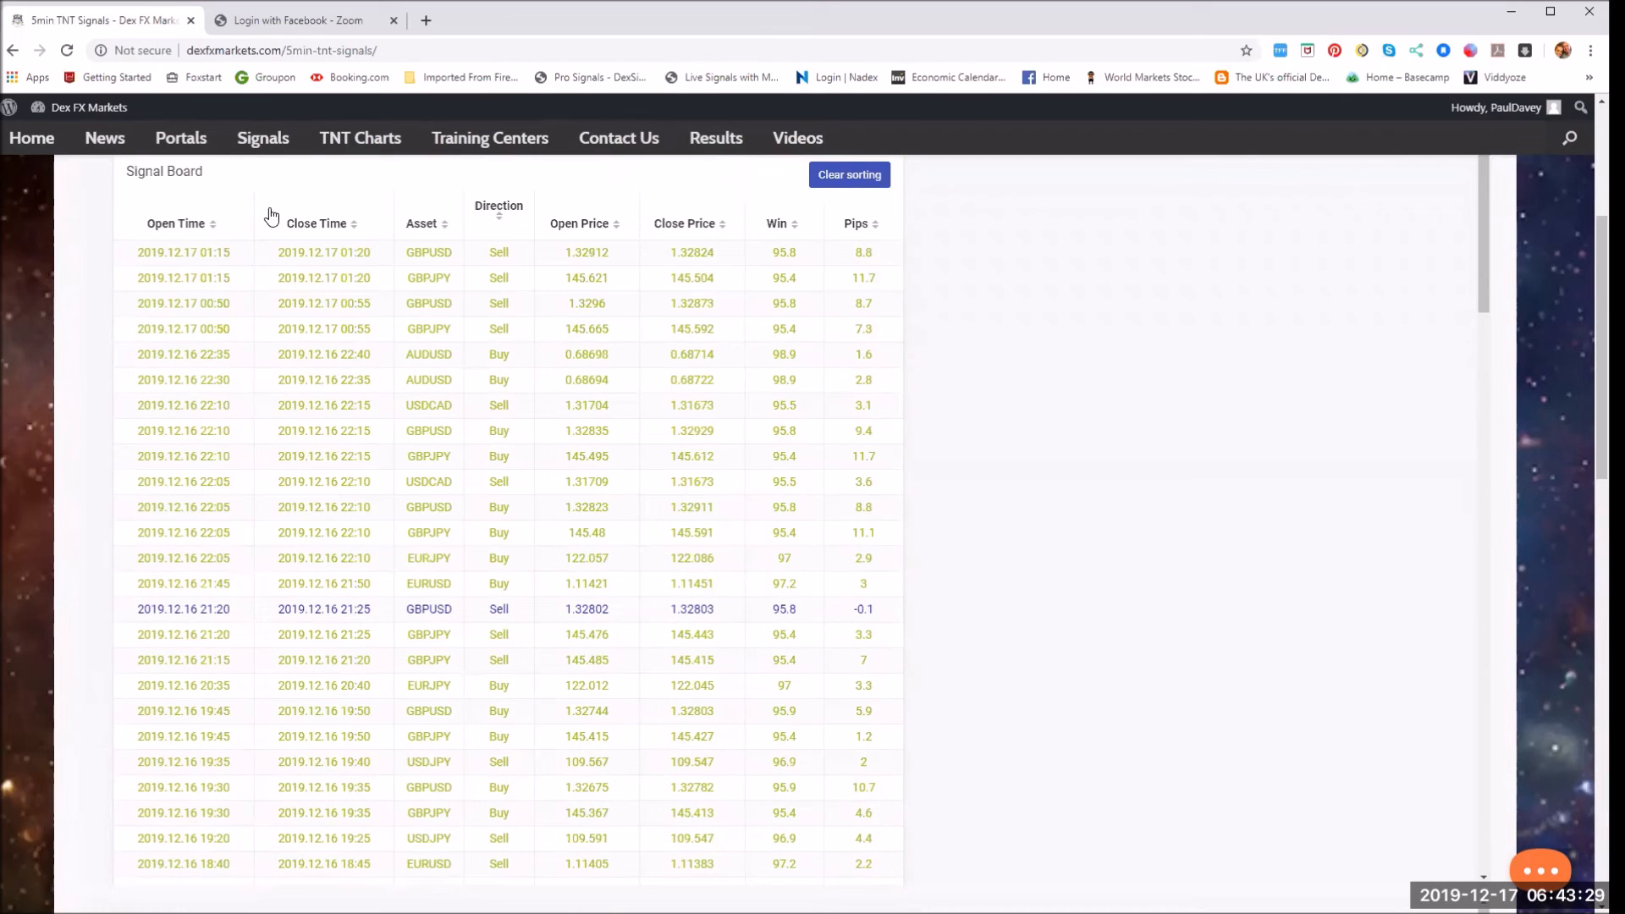
pyautogui.moveTo(31, 137)
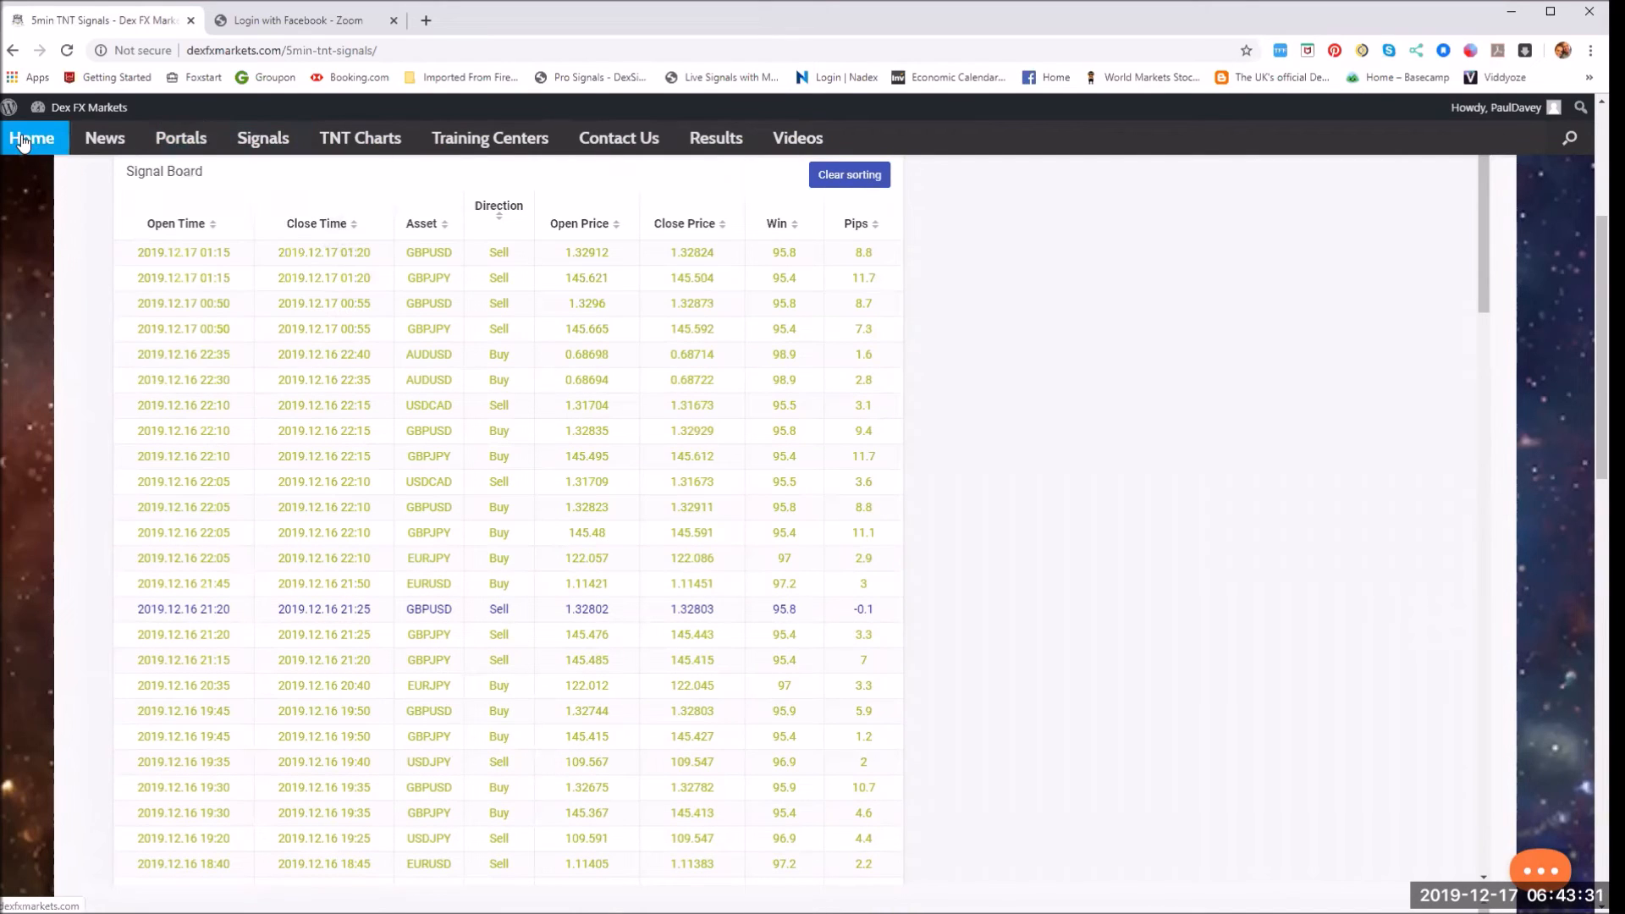
# - Return to the Dex FX Markets home page via the Home link
pyautogui.click(32, 137)
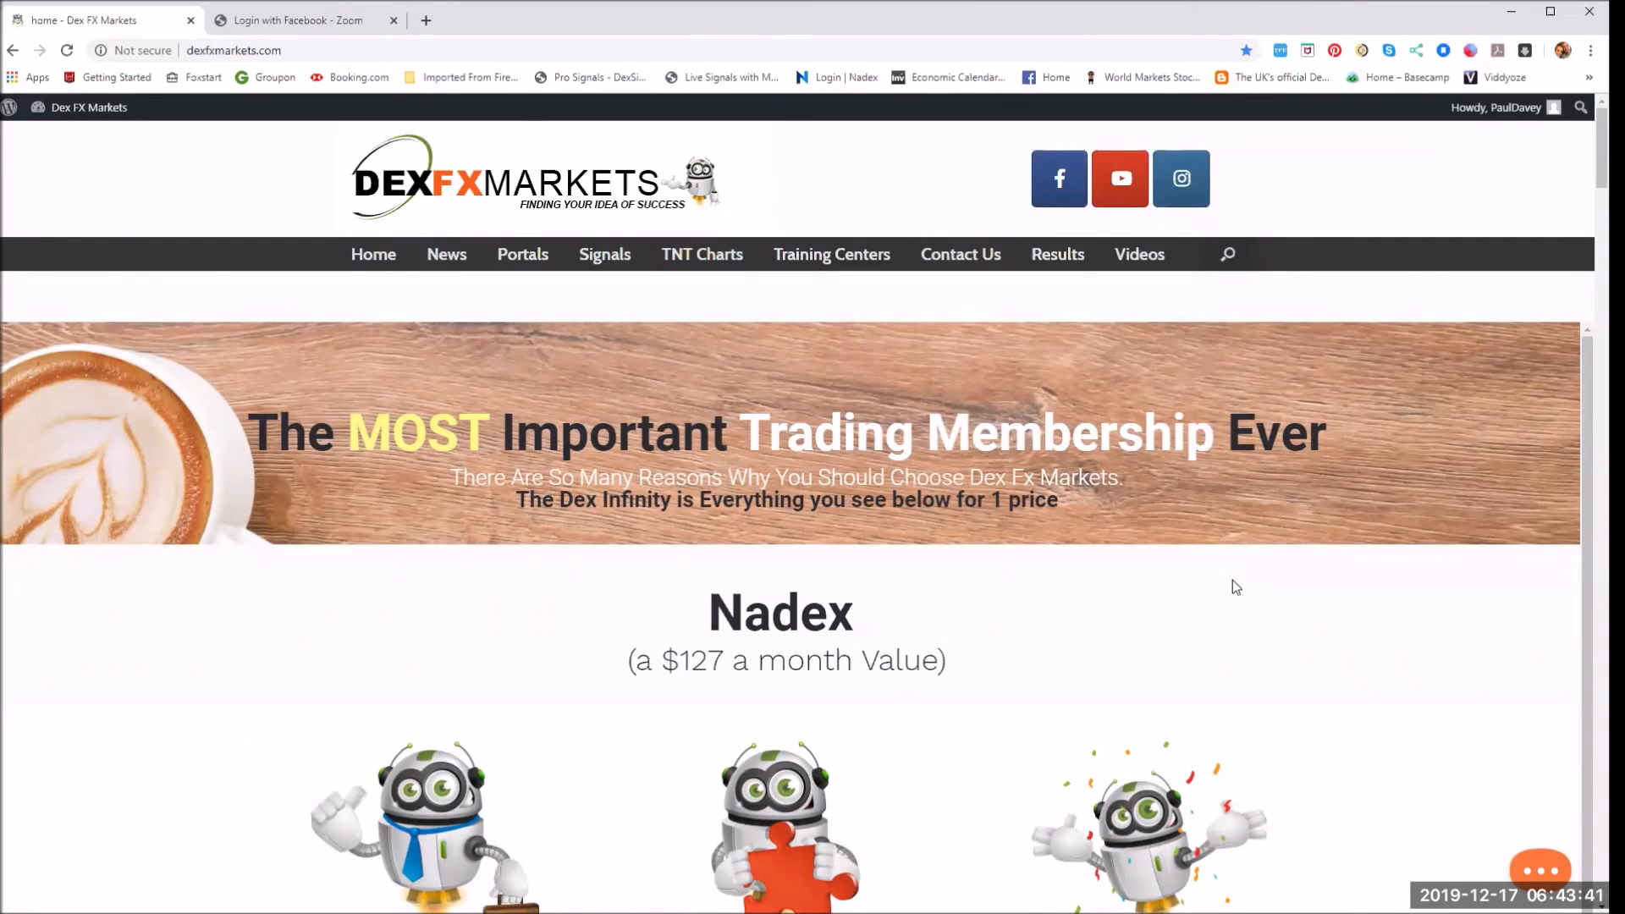
pyautogui.moveTo(1205, 759)
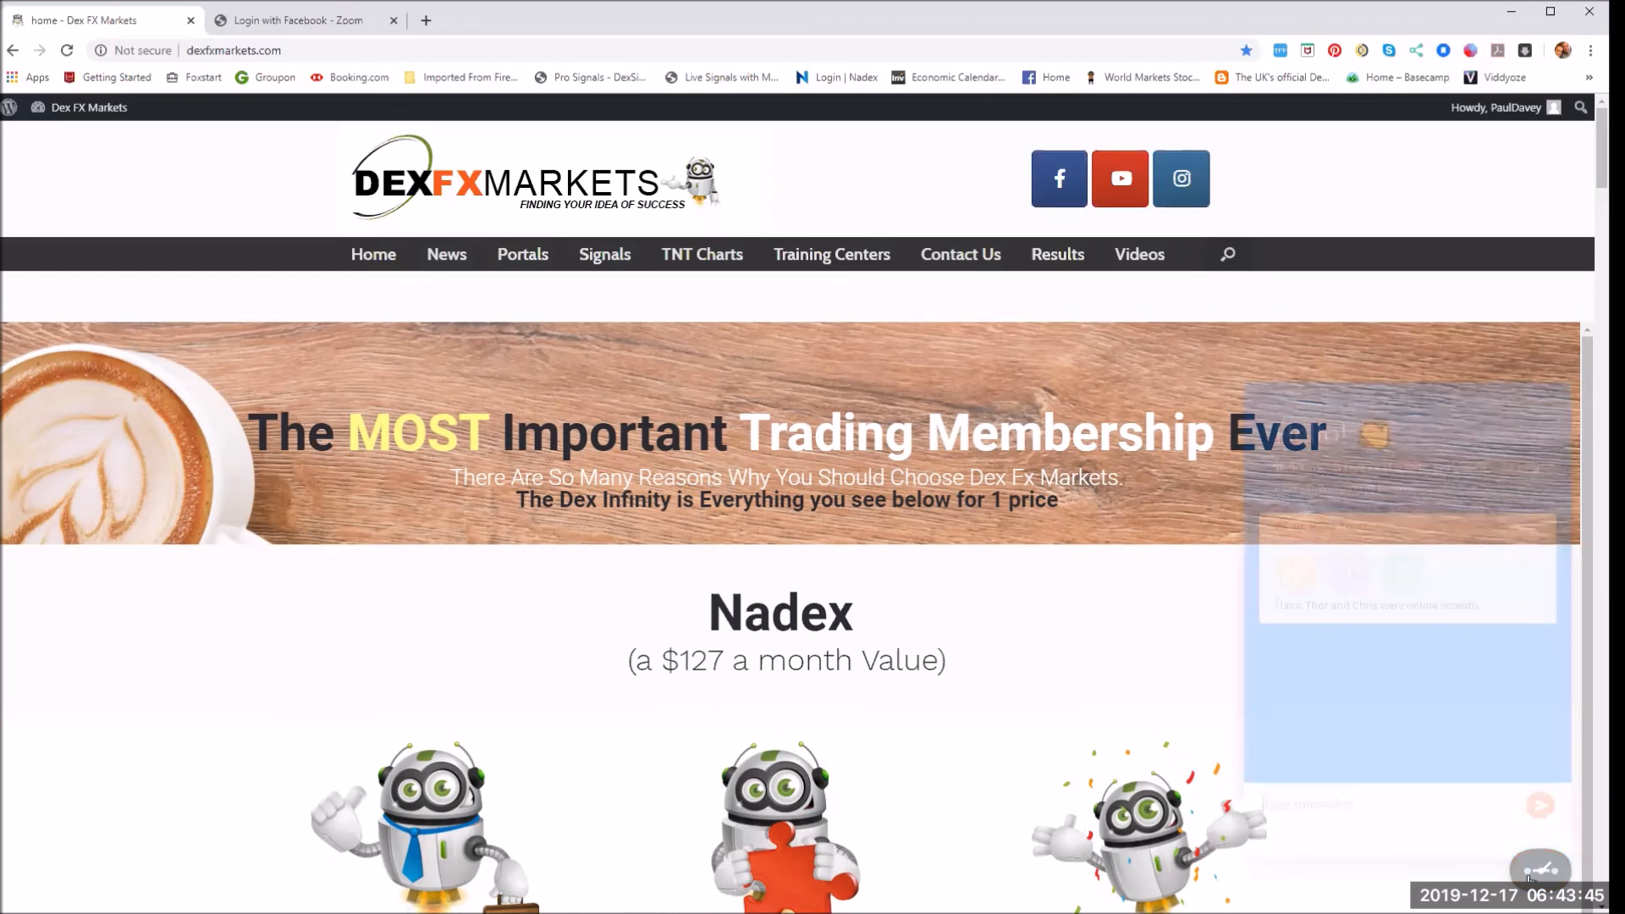
# - Open the chat widget from the orange bubble on the home page
pyautogui.click(1543, 868)
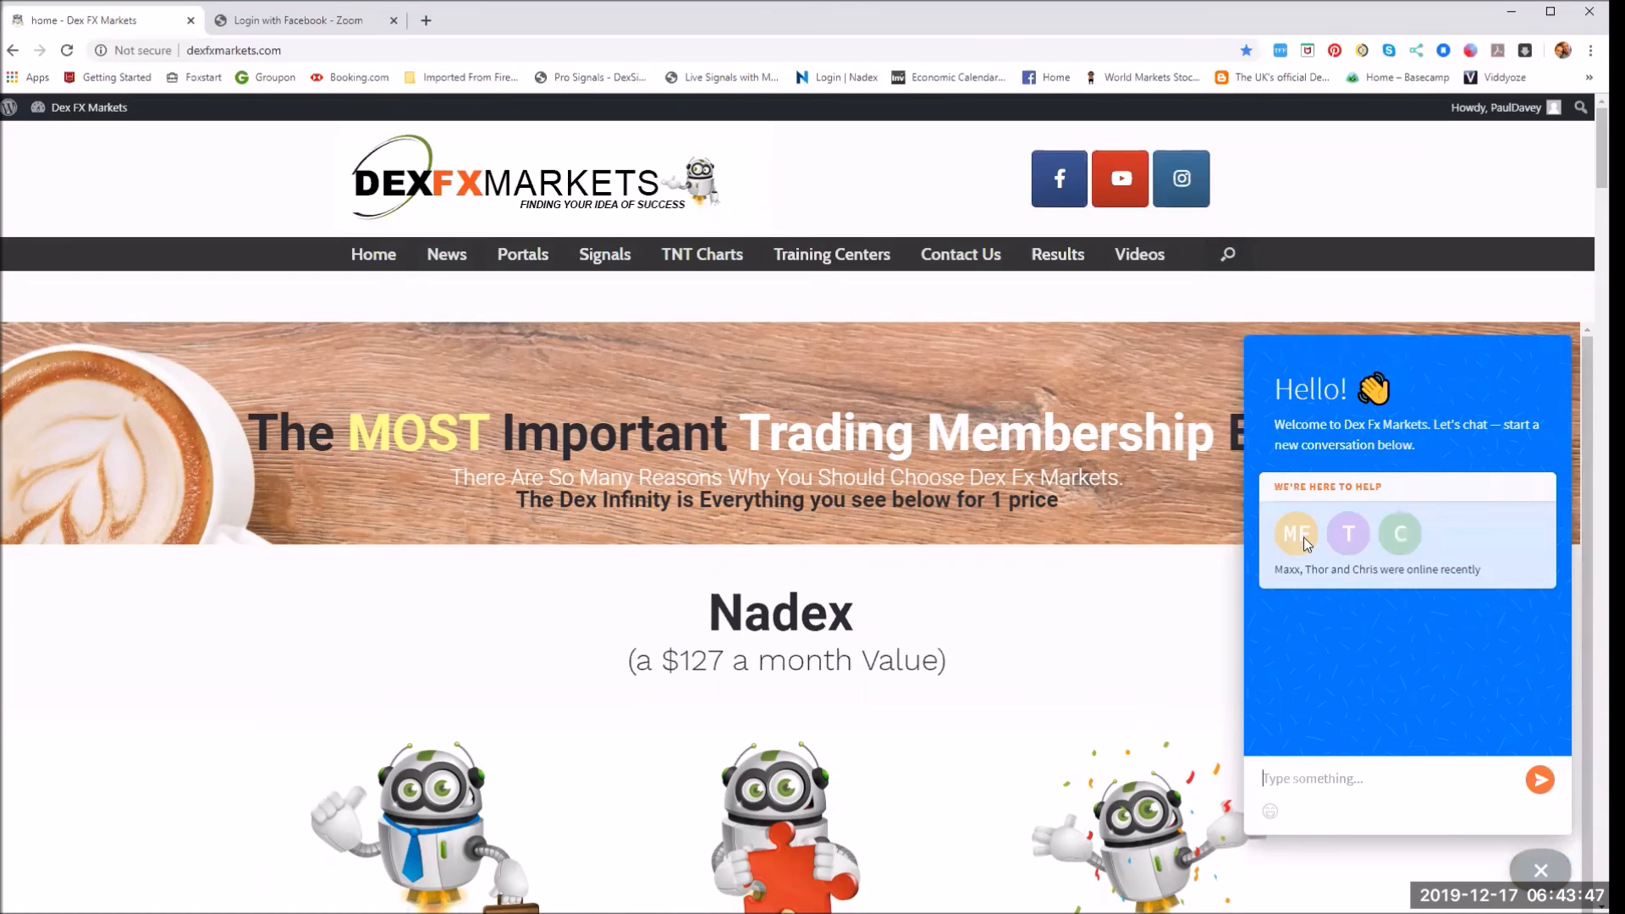
pyautogui.moveTo(1040, 589)
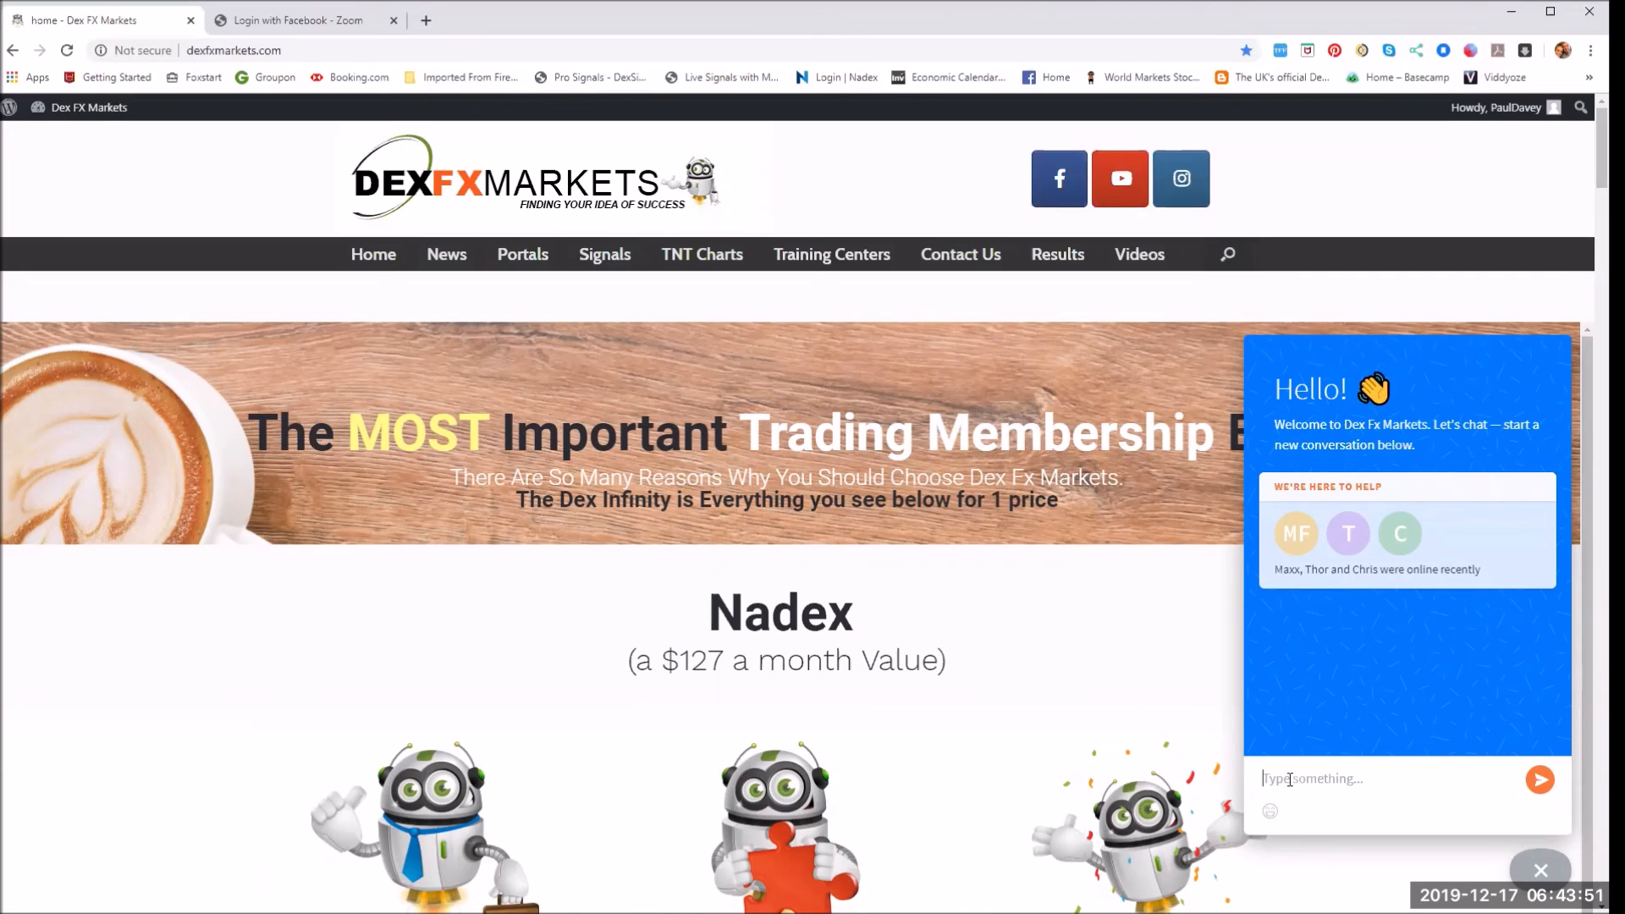
pyautogui.moveTo(993, 622)
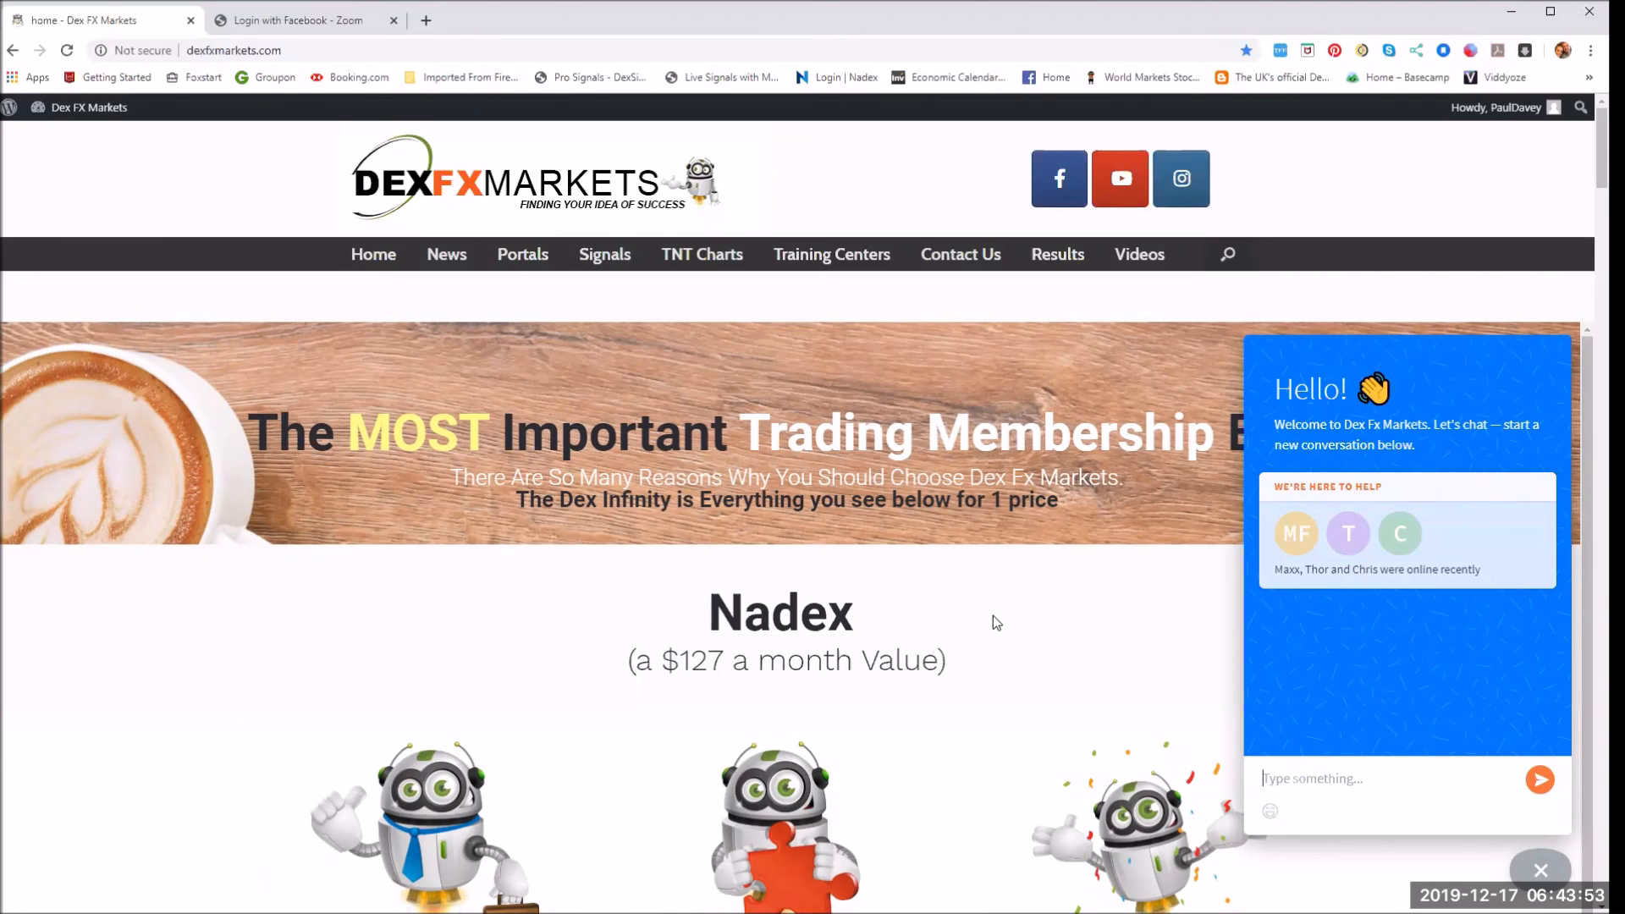
pyautogui.moveTo(1001, 621)
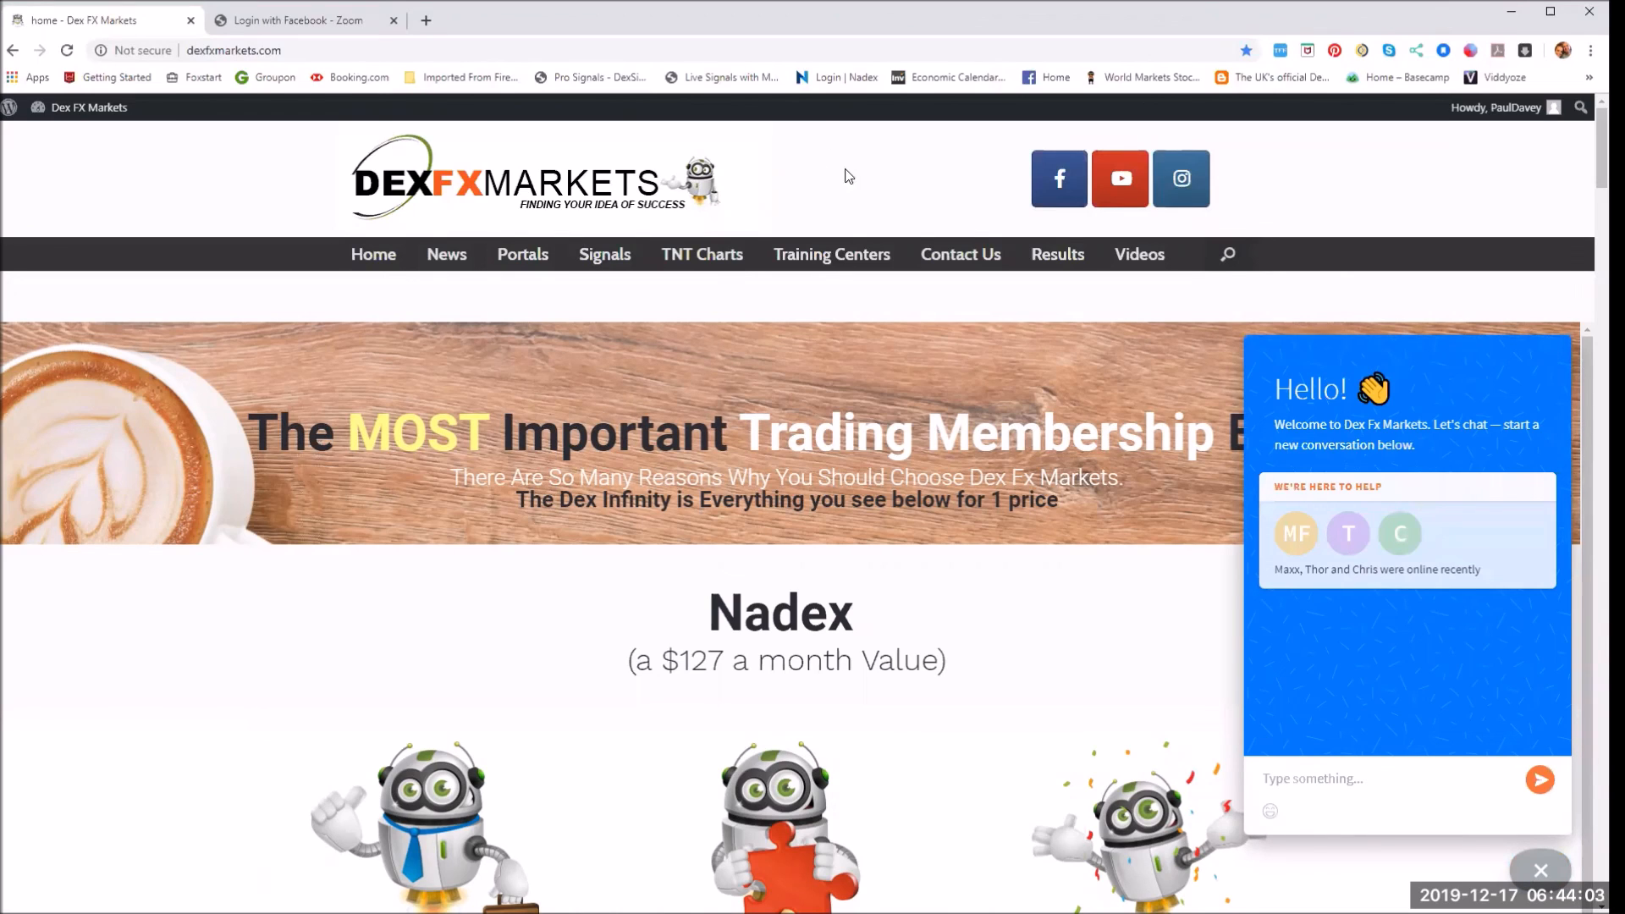
pyautogui.moveTo(806, 166)
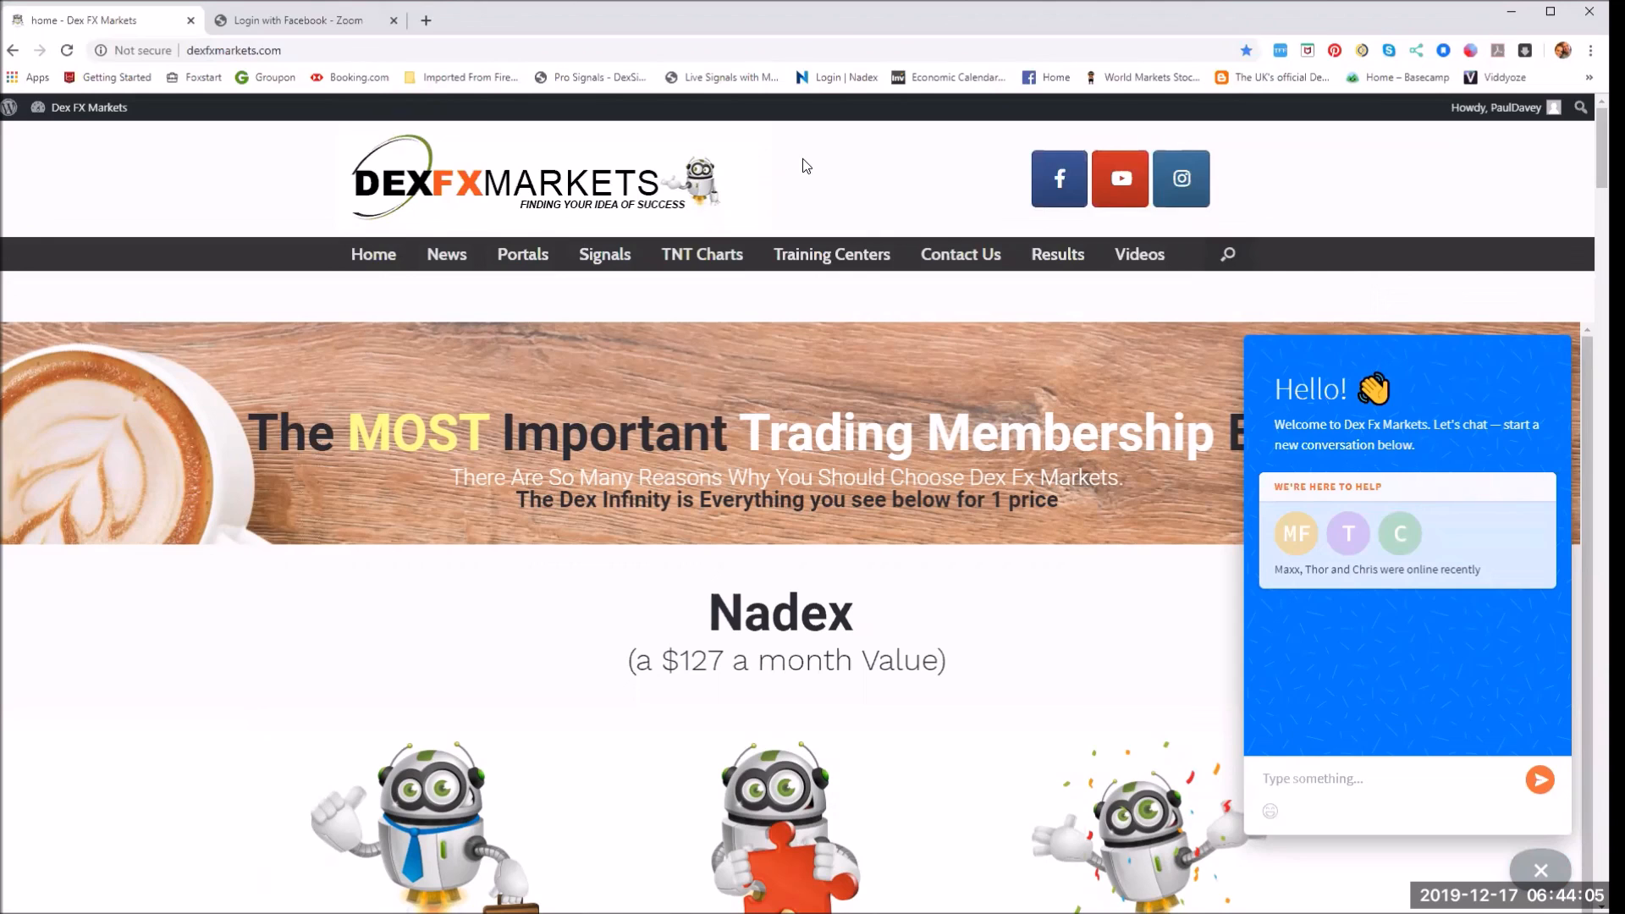